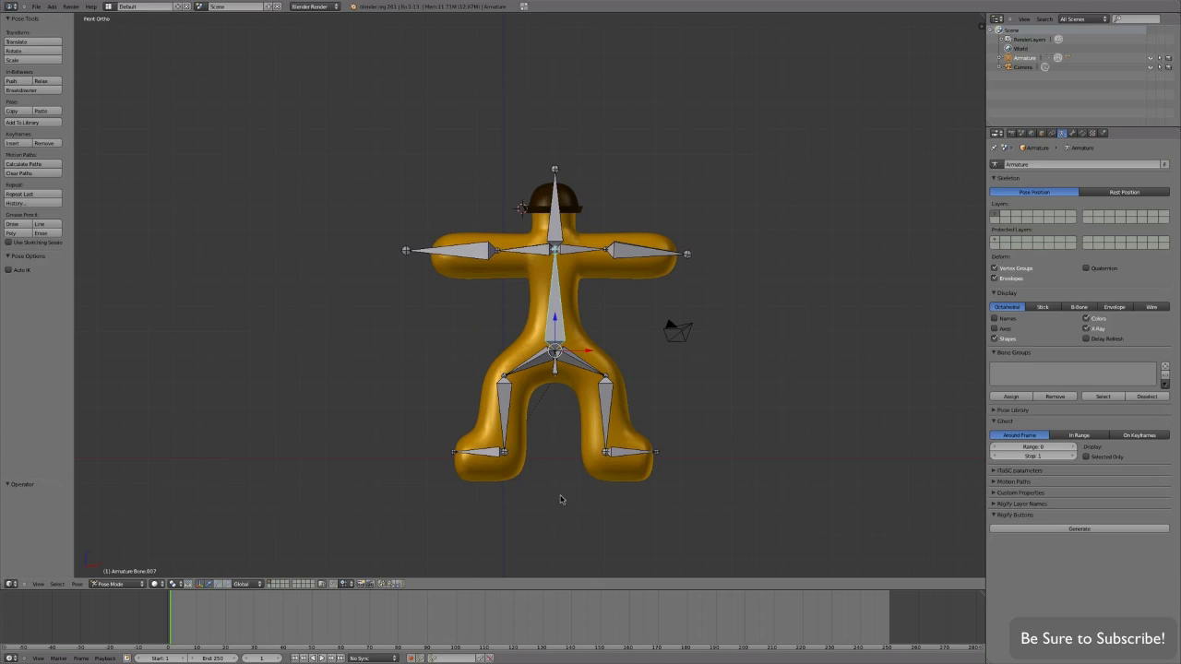
mouse_move(366, 166)
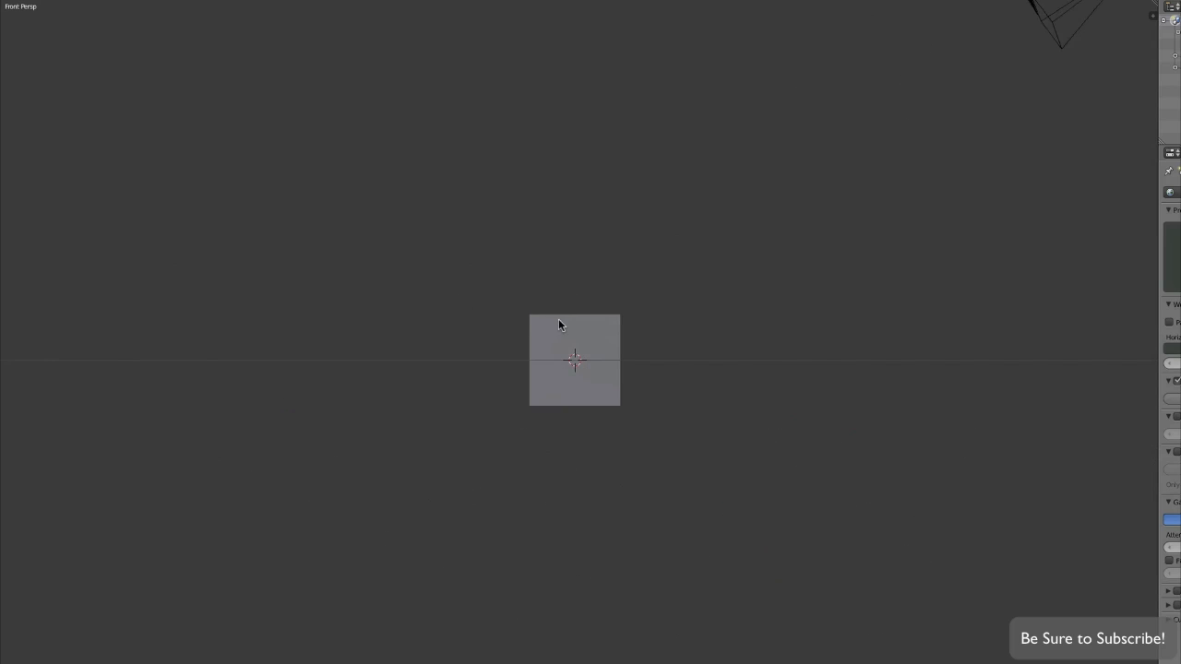
- Select the upright square plane at the origin in front view
left_click(574, 359)
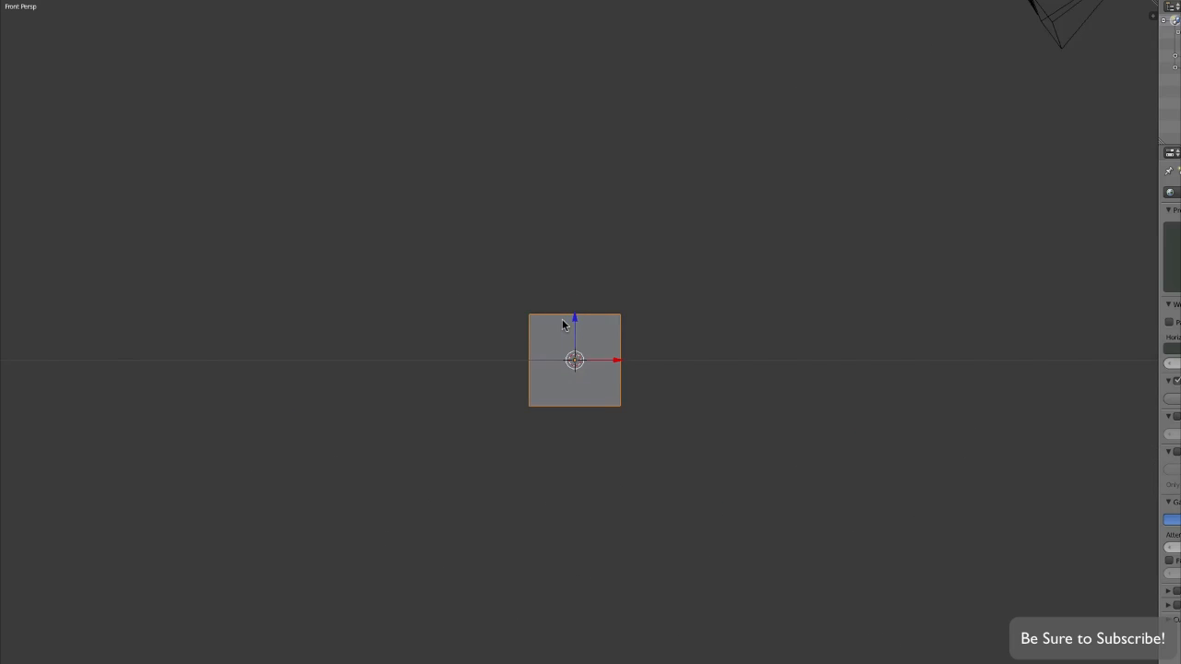
mouse_move(623, 348)
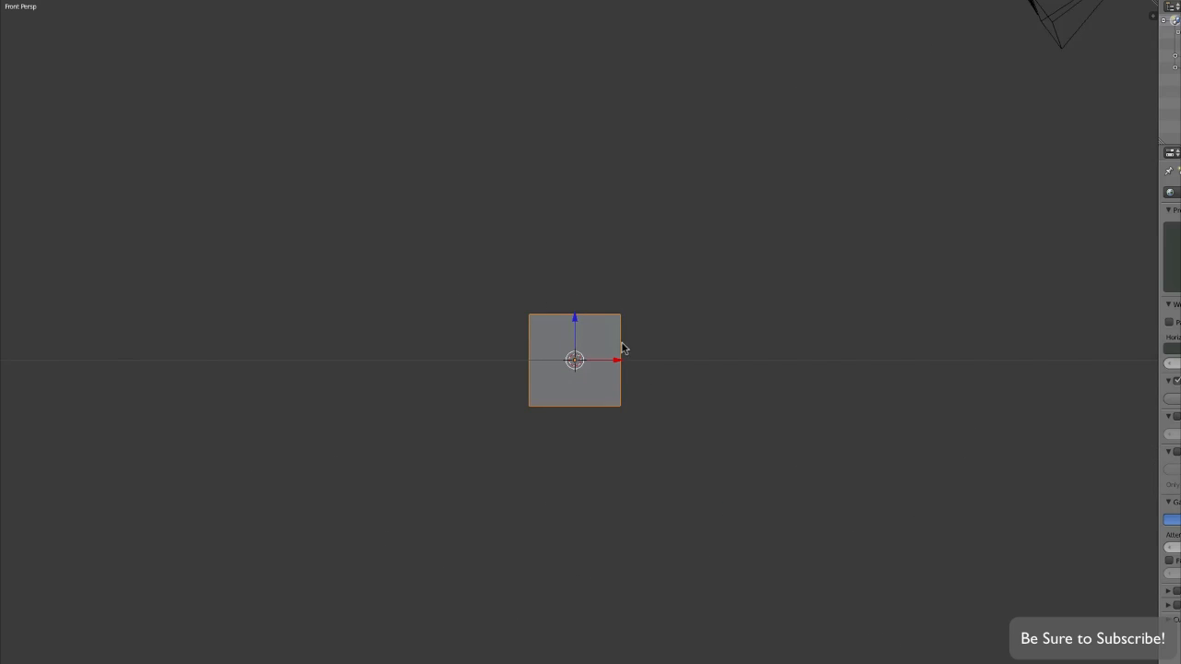
left_click(573, 360)
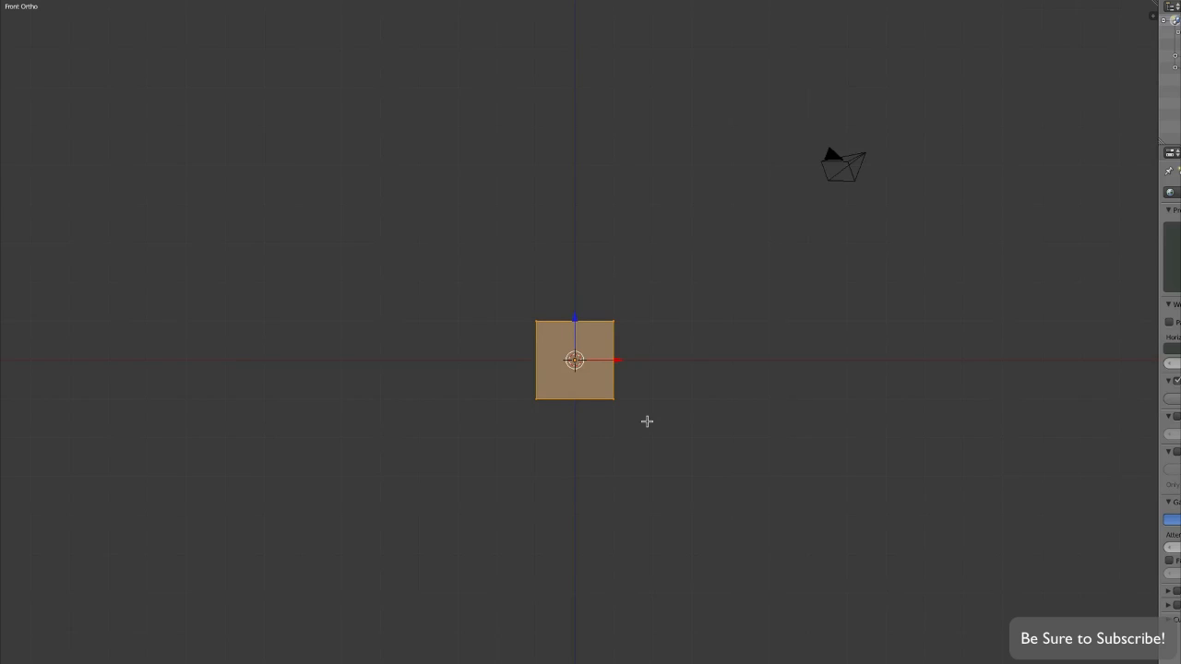
mouse_move(643, 406)
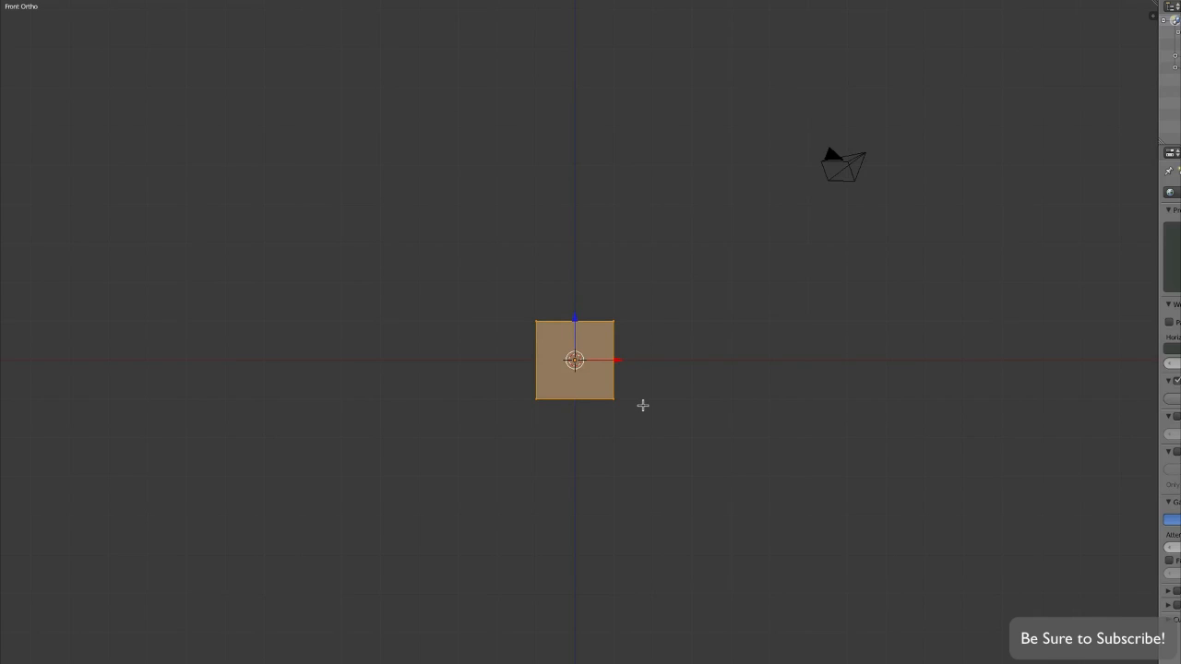
mouse_move(757, 301)
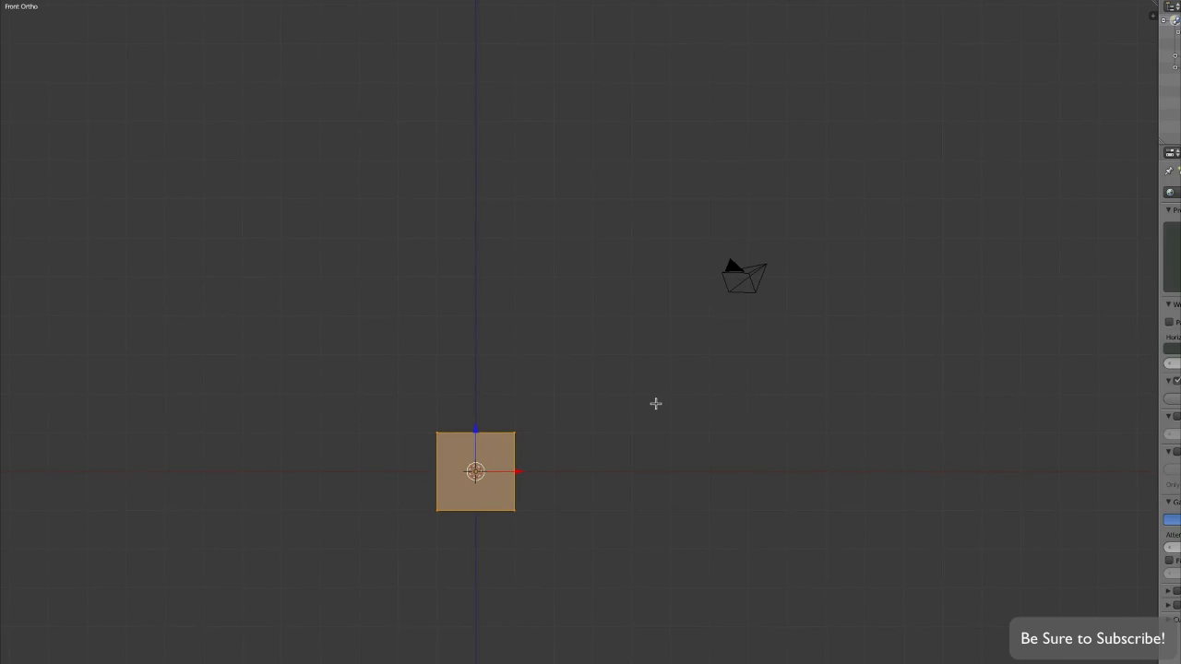
- Extrude the top edge upward, then extend the top row to the right
left_click(540, 373)
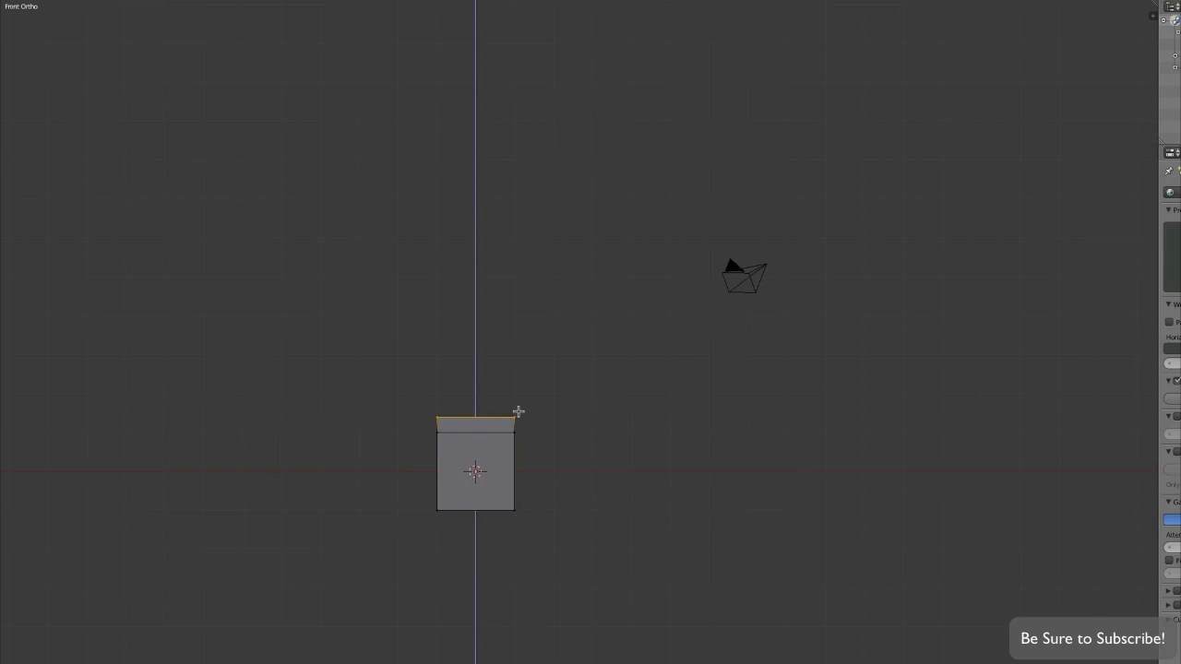
left_click_drag(475, 420, 475, 353)
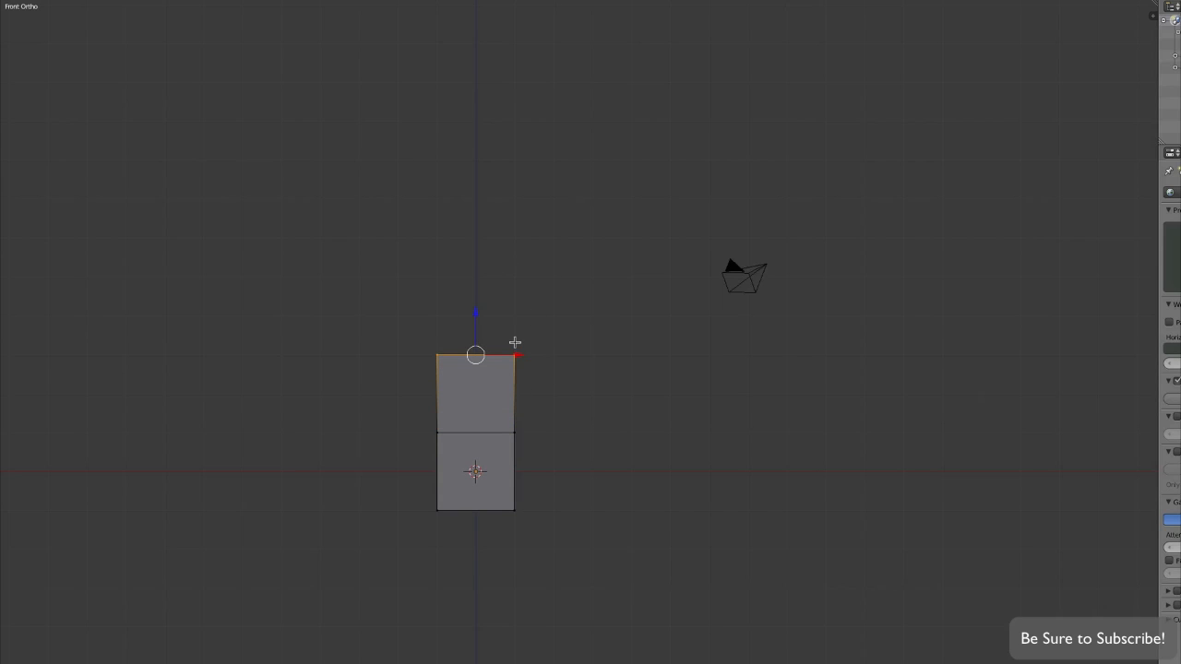
mouse_move(523, 340)
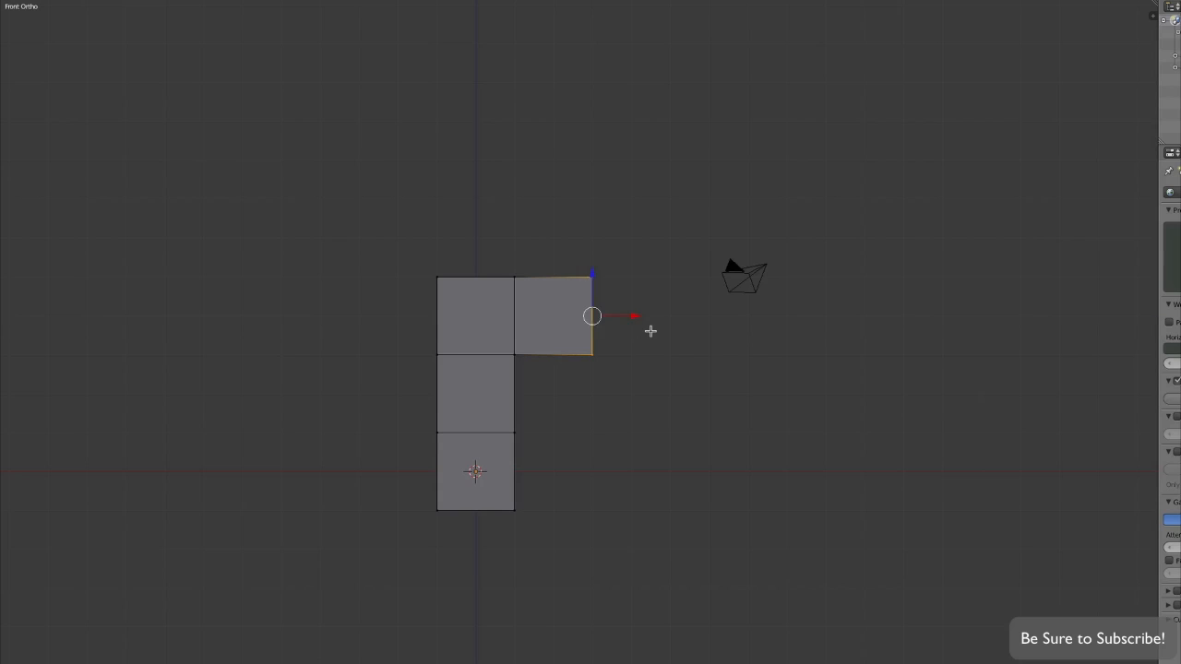
left_click_drag(592, 317, 670, 316)
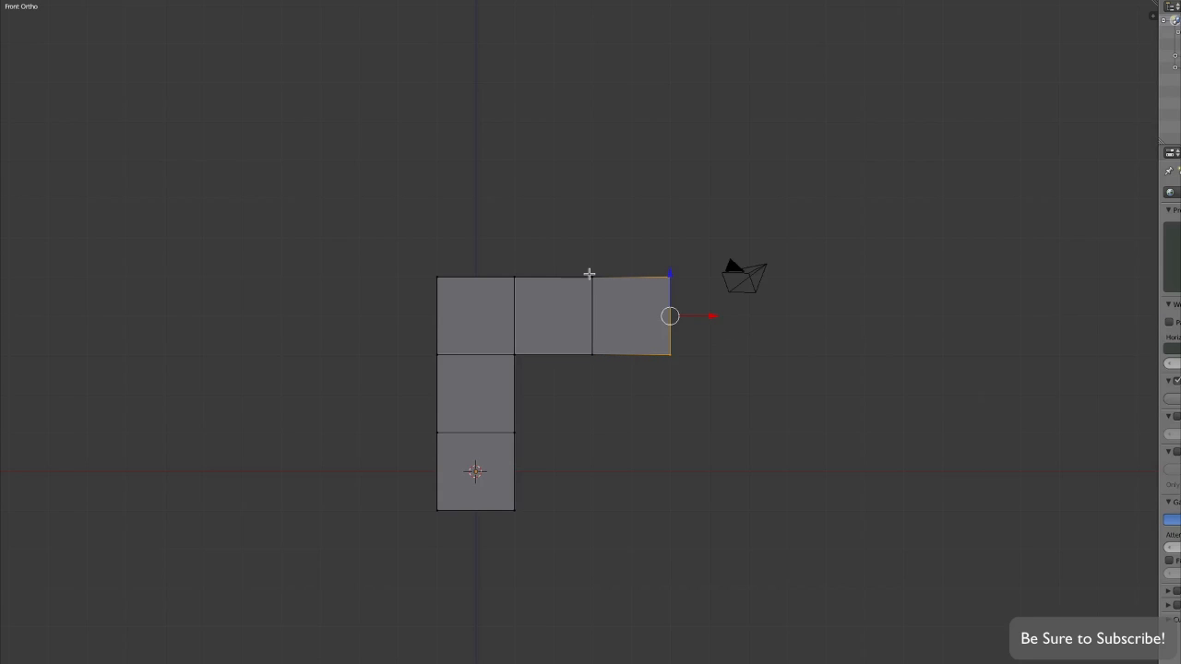
mouse_move(679, 330)
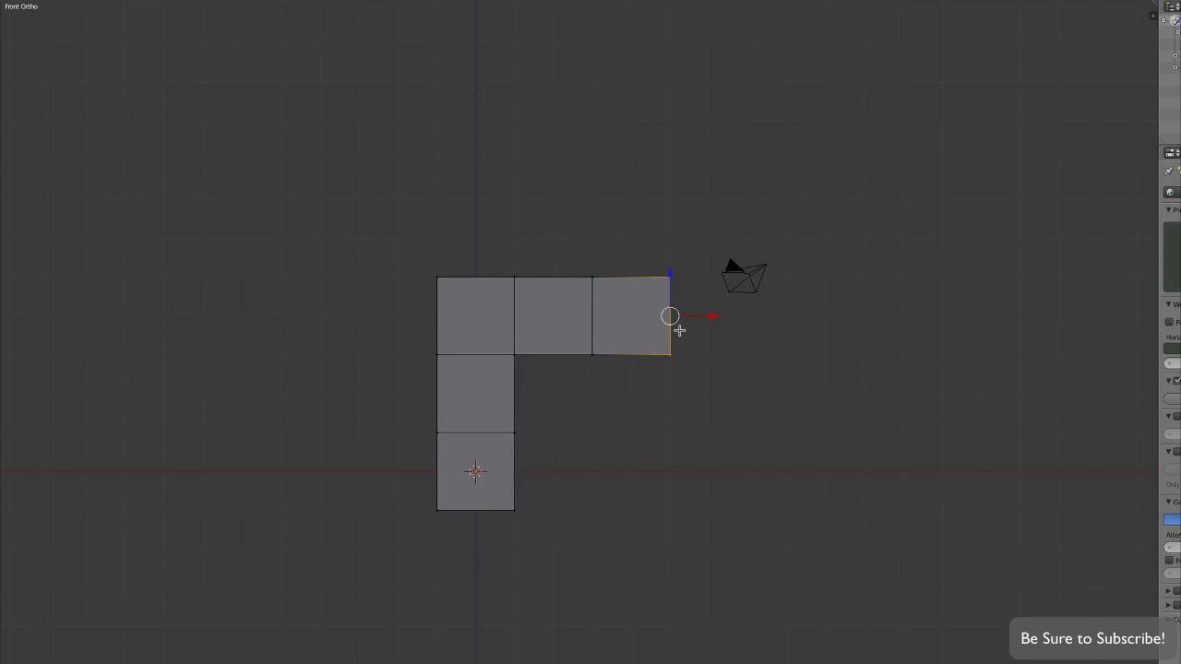
mouse_move(699, 350)
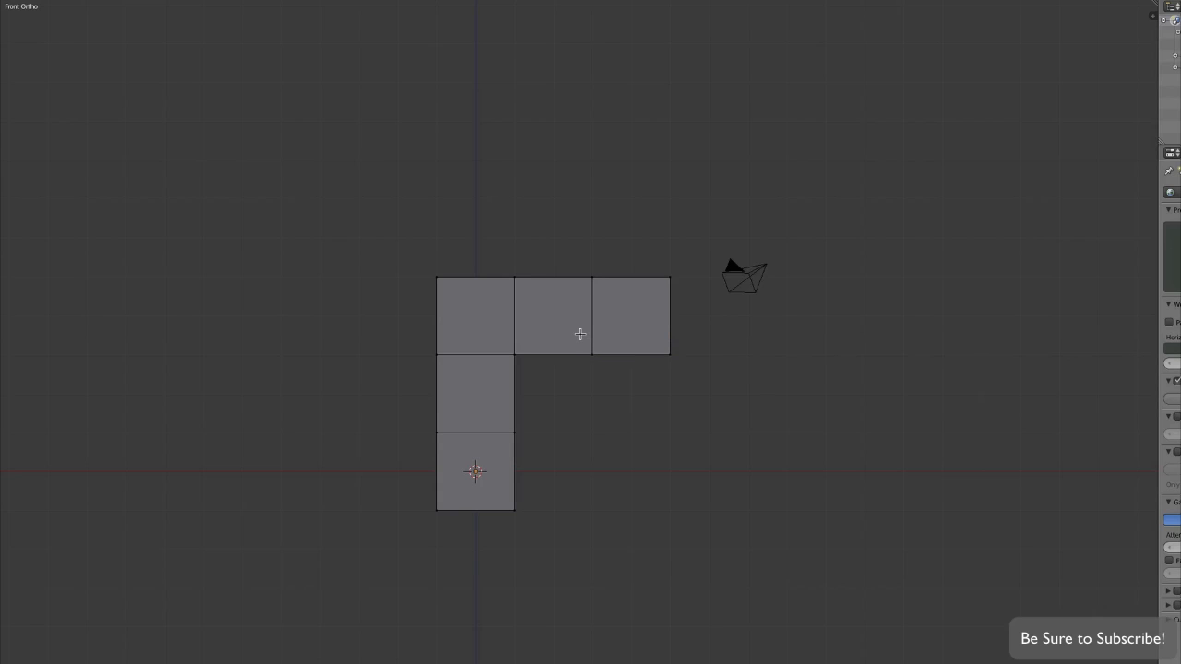
mouse_move(584, 342)
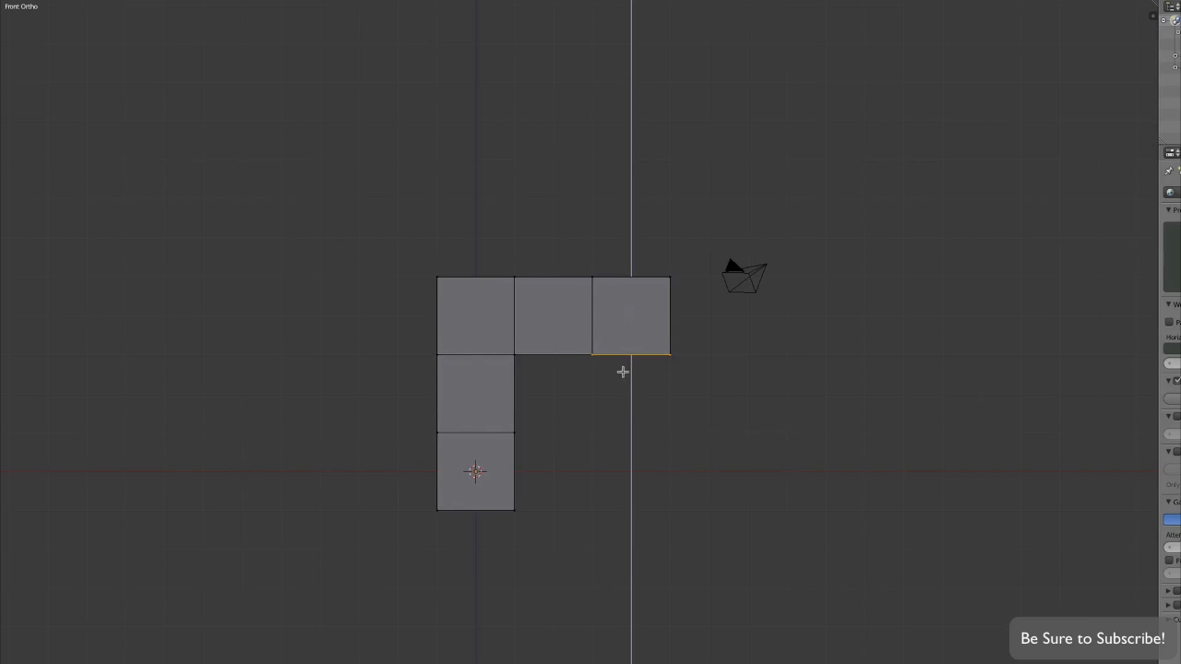
- Extrude the right leg down to ground level, then torso, arms and head upward
left_click_drag(622, 371, 621, 458)
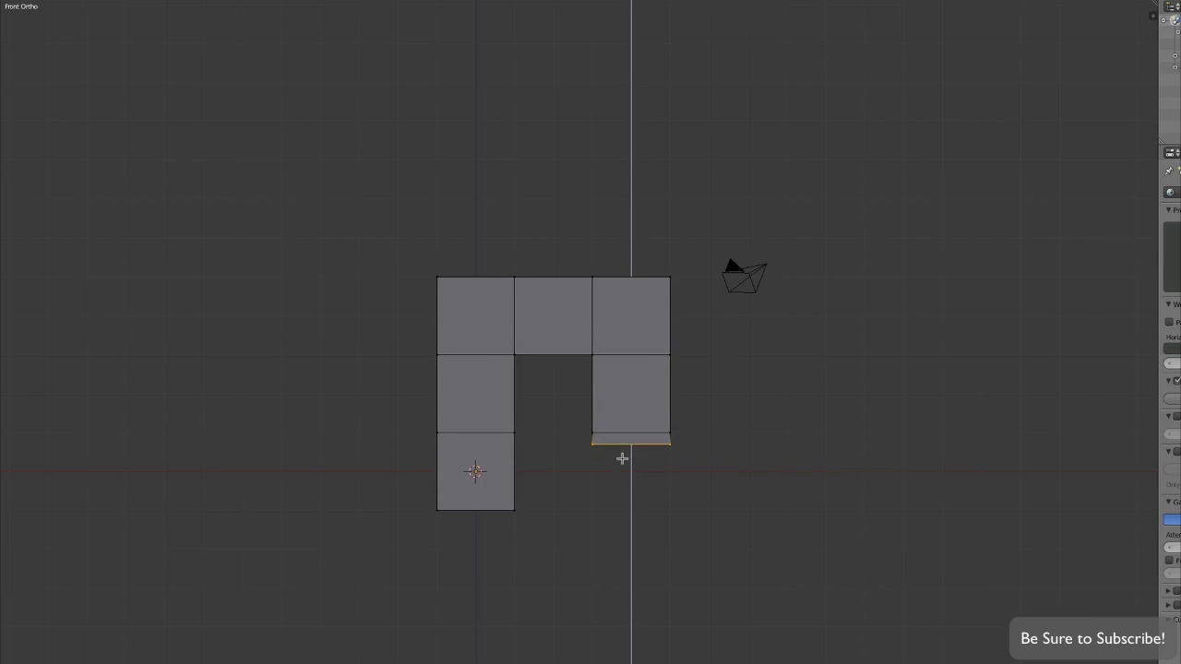
left_click_drag(622, 440, 621, 505)
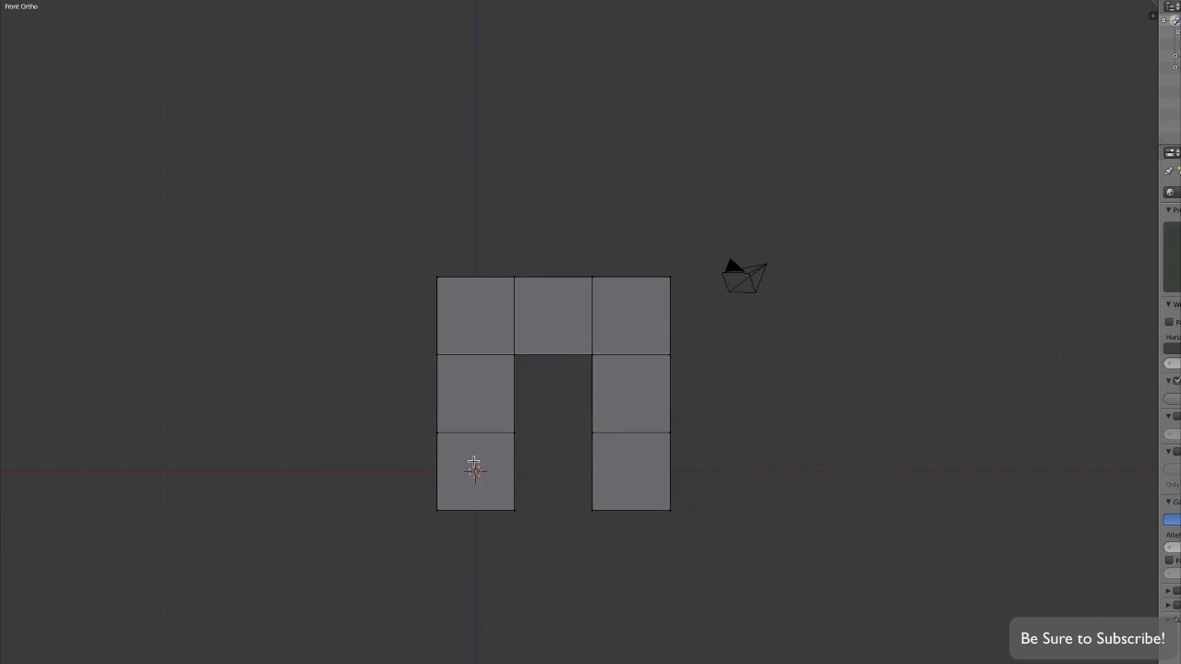
mouse_move(600, 352)
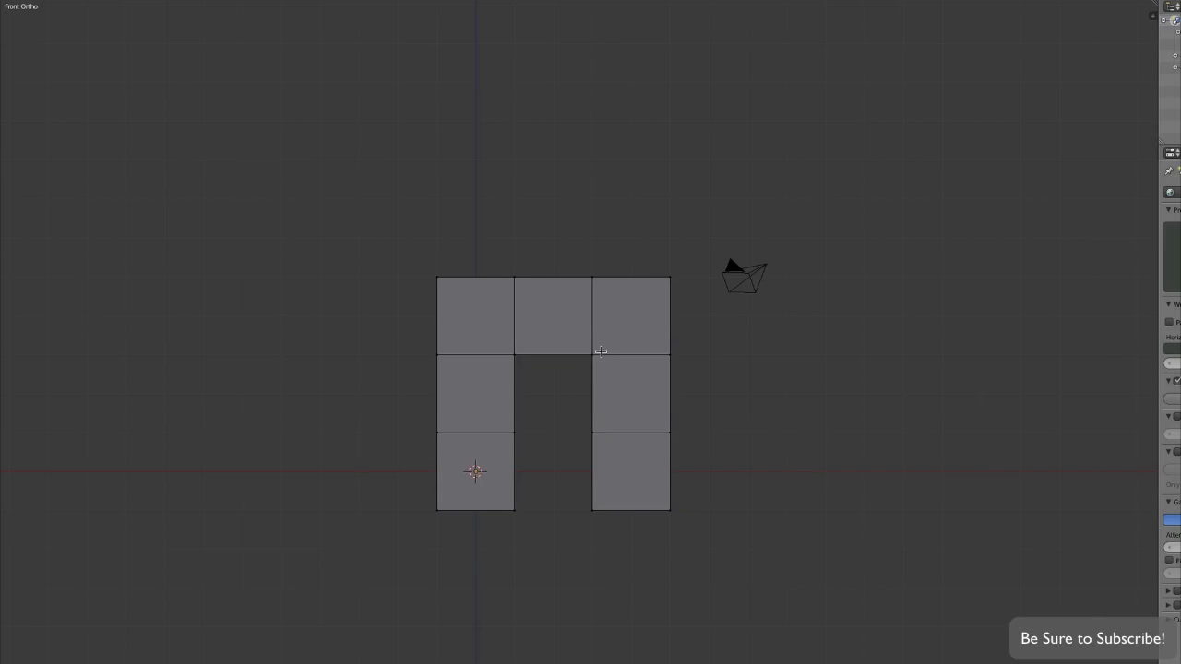
mouse_move(537, 266)
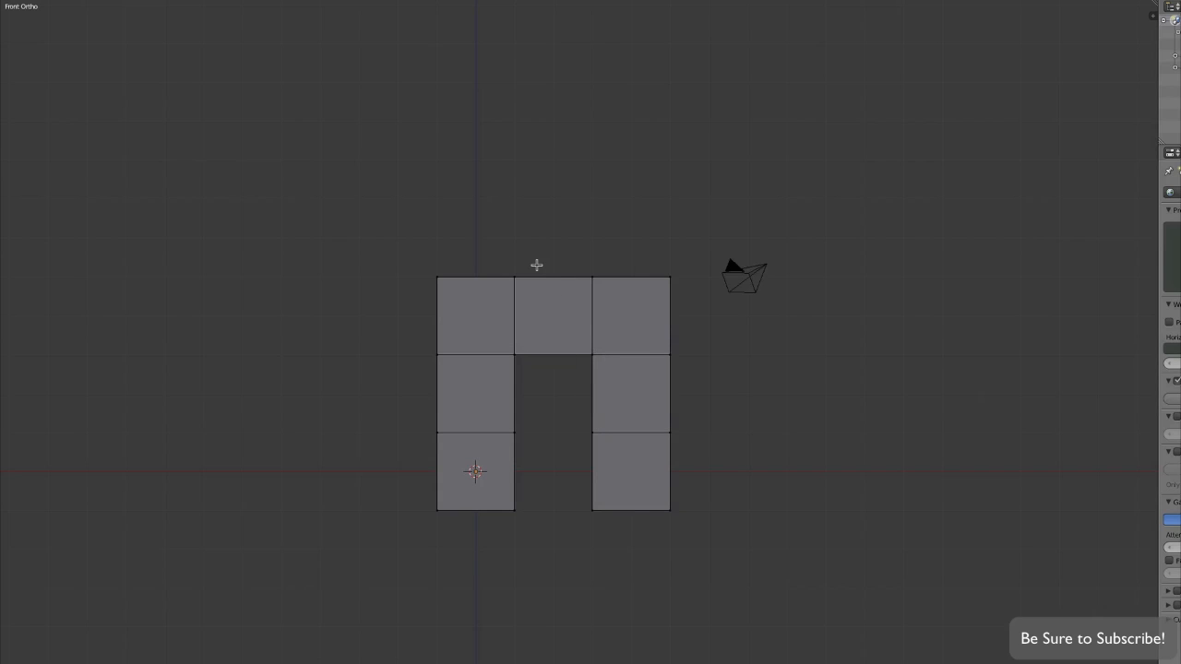
left_click_drag(537, 265, 596, 286)
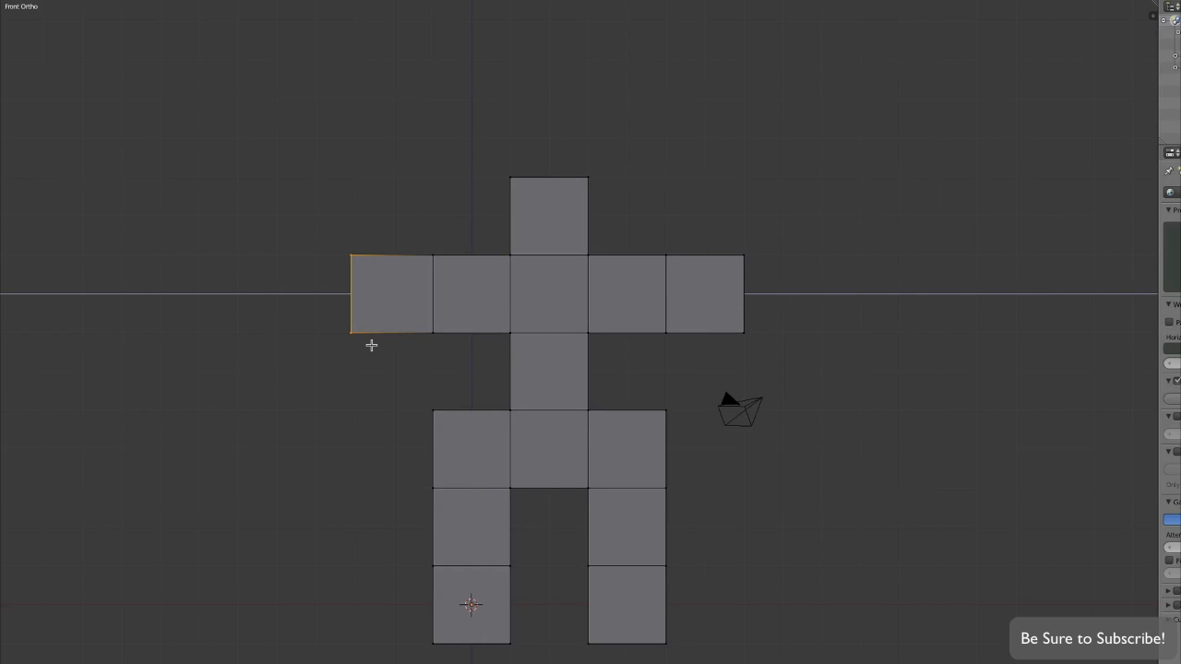
- Angle the hips and extrude a small foot outward from each leg
left_click(461, 380)
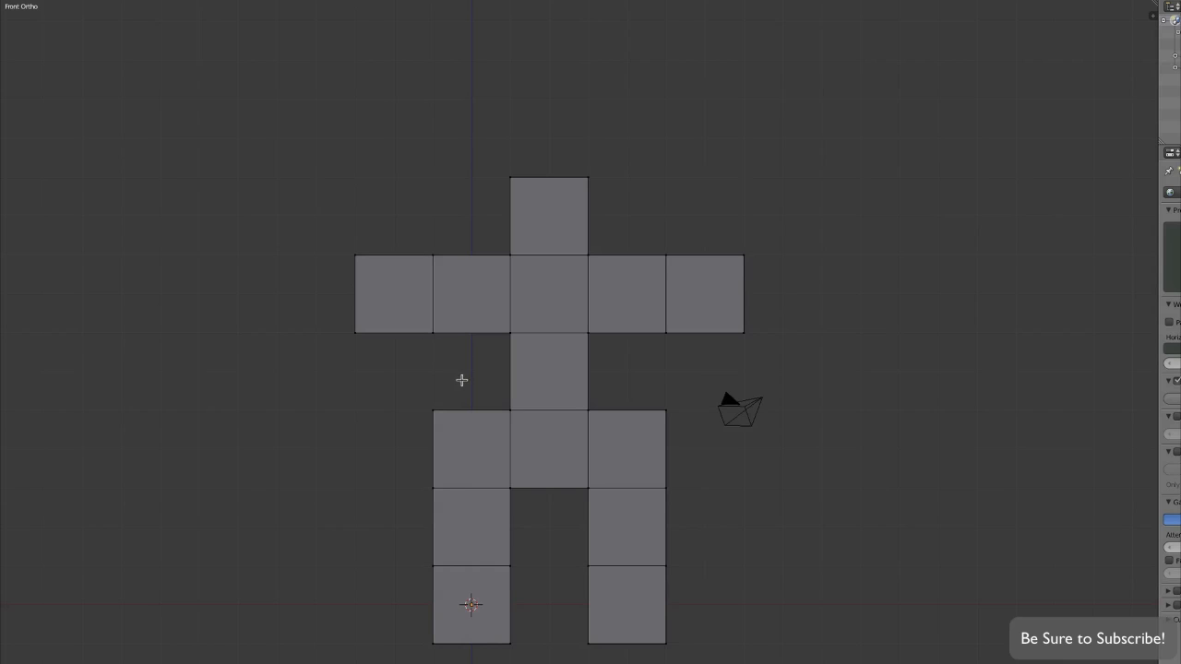
mouse_move(451, 429)
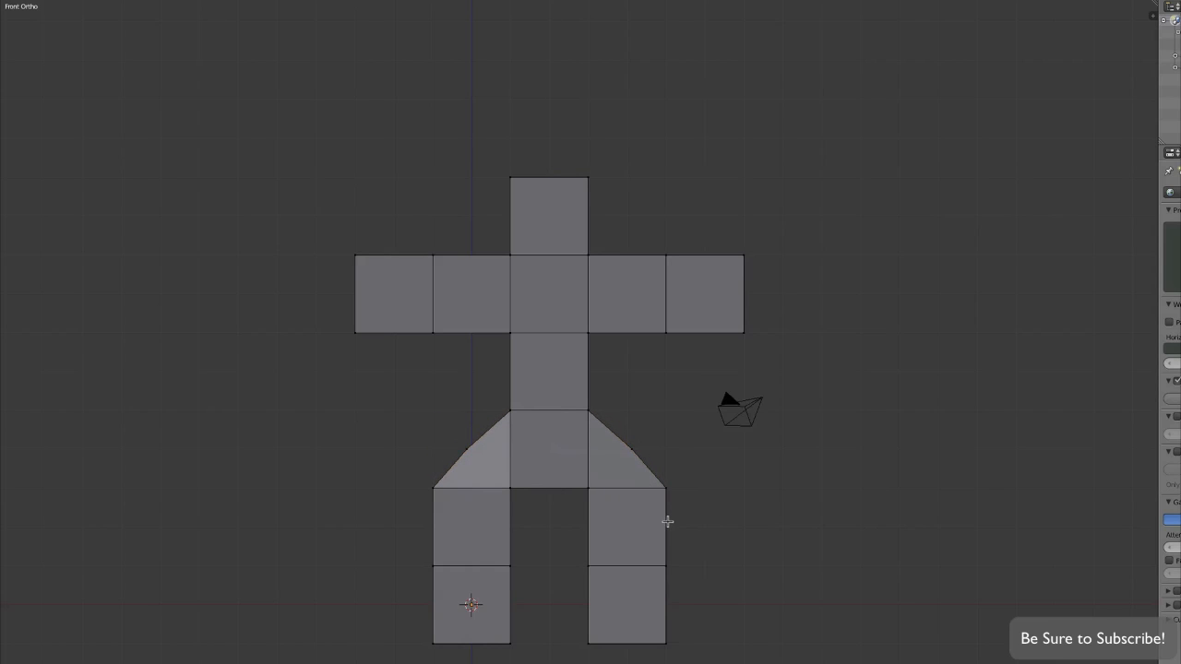
mouse_move(662, 571)
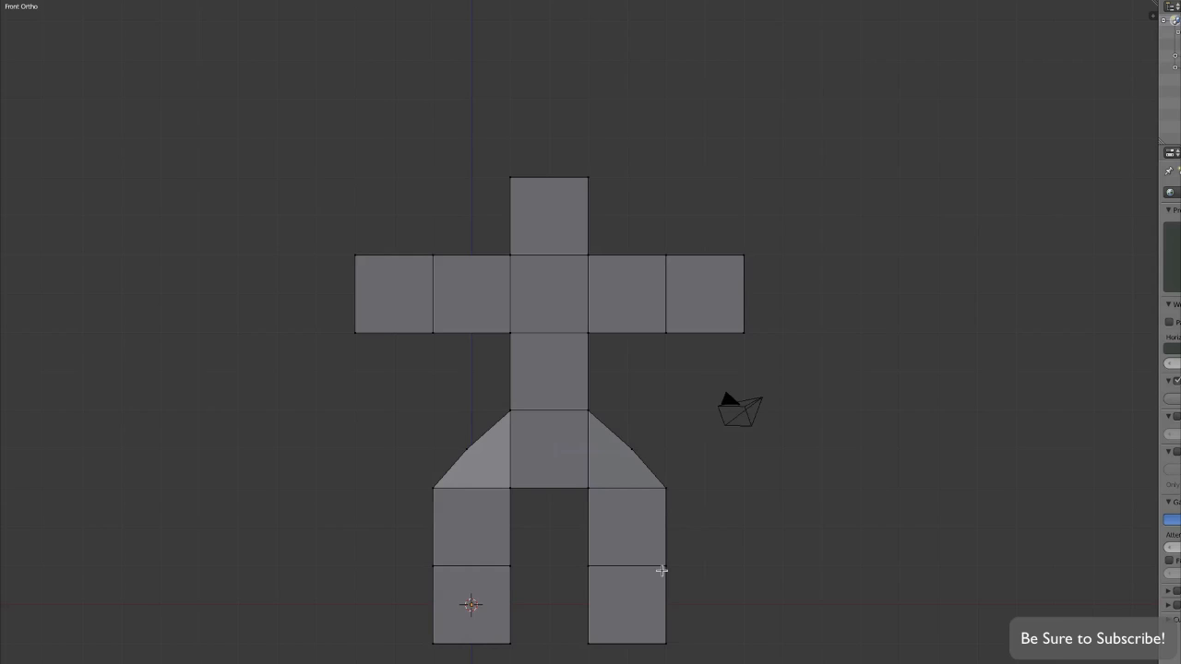
mouse_move(658, 545)
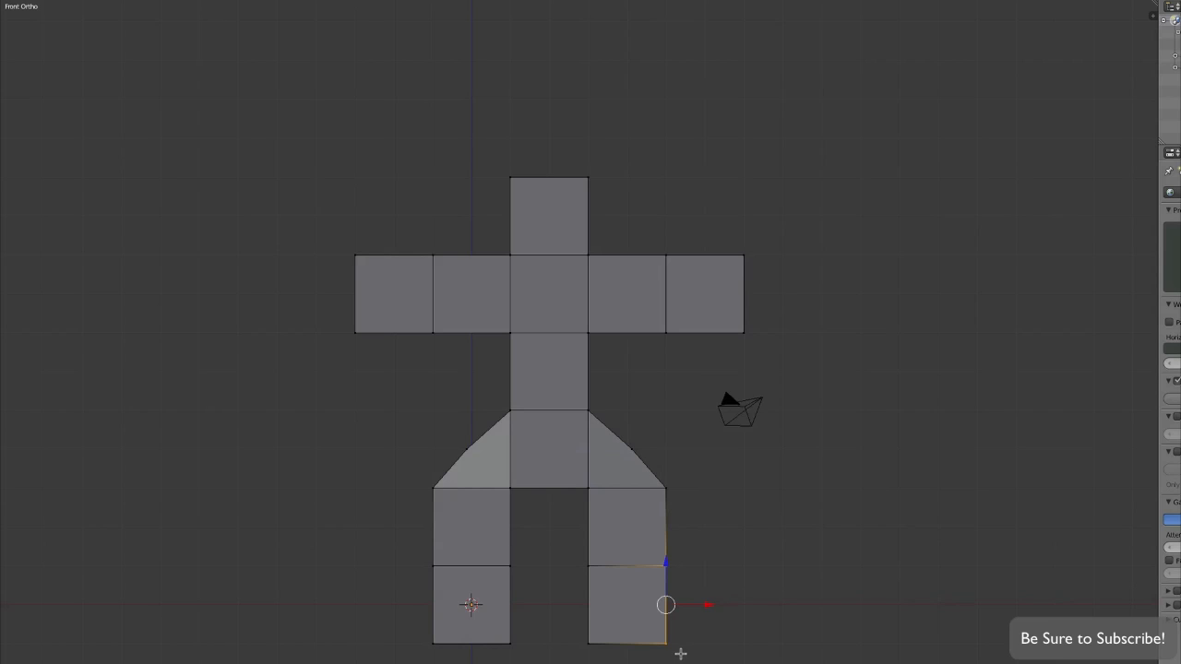
left_click_drag(664, 605, 687, 604)
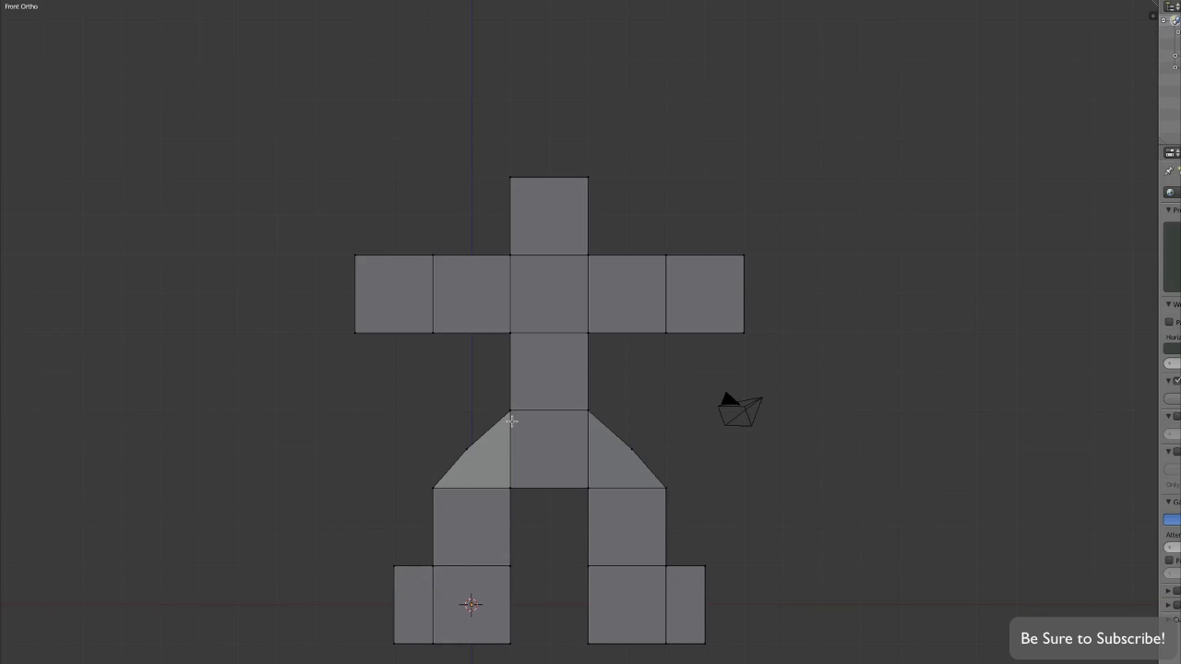
mouse_move(543, 197)
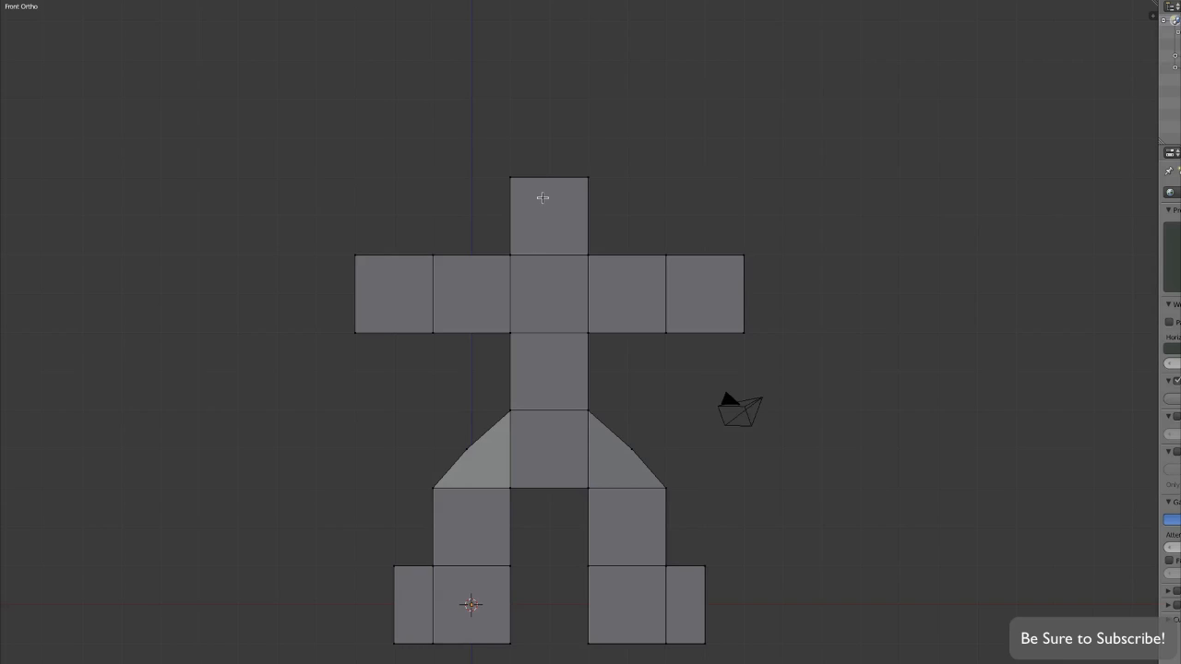
- Taper the head top and narrow both upper arm edges at the torso
left_click(549, 214)
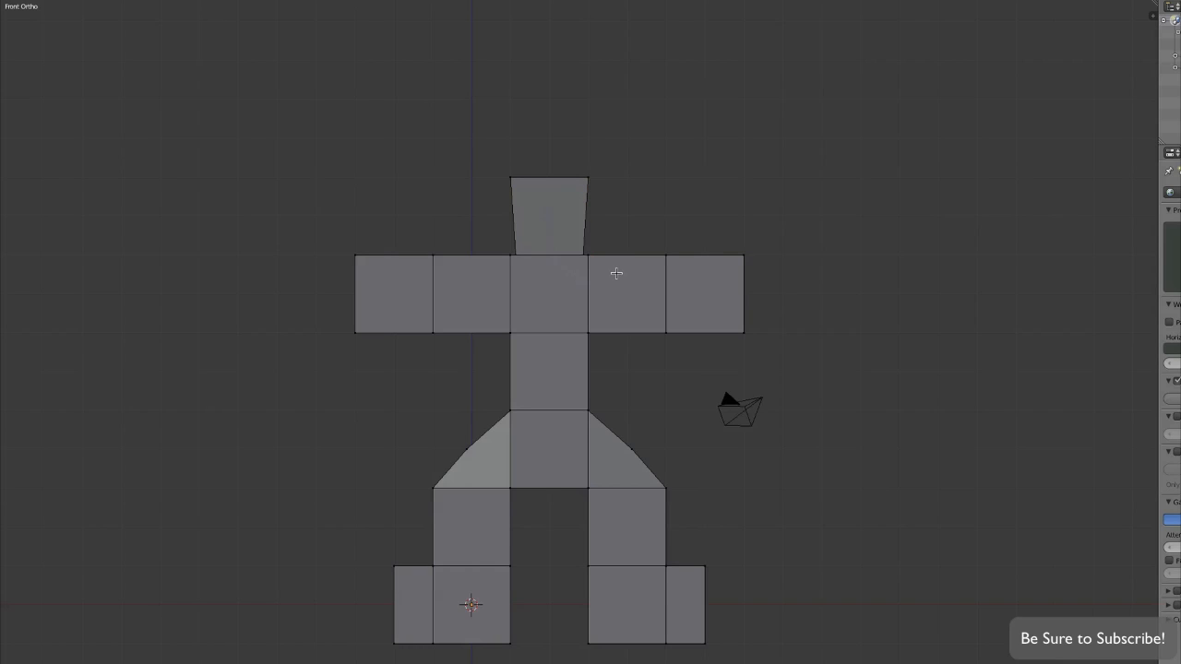
left_click(588, 291)
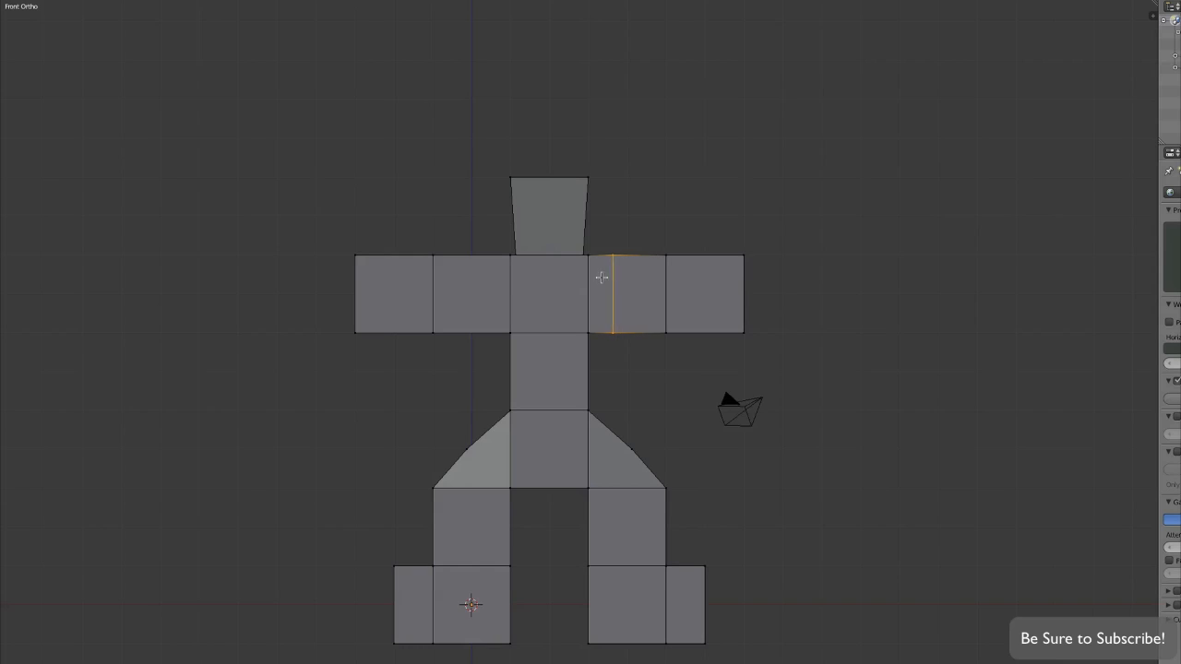
left_click(601, 277)
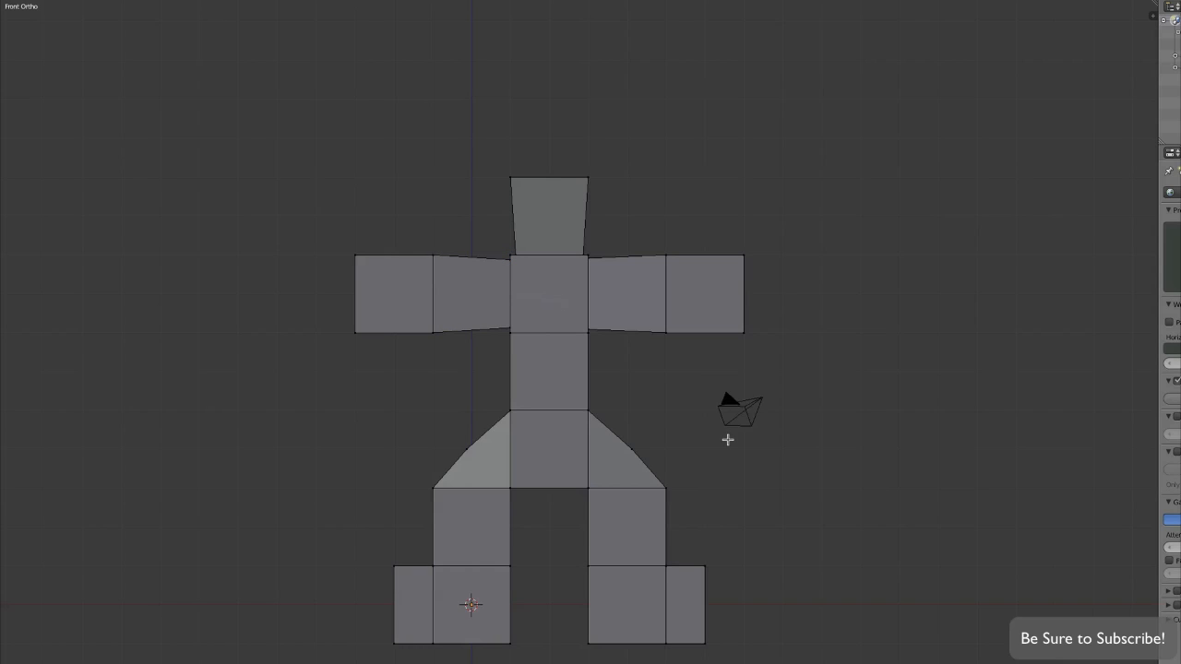
mouse_move(595, 213)
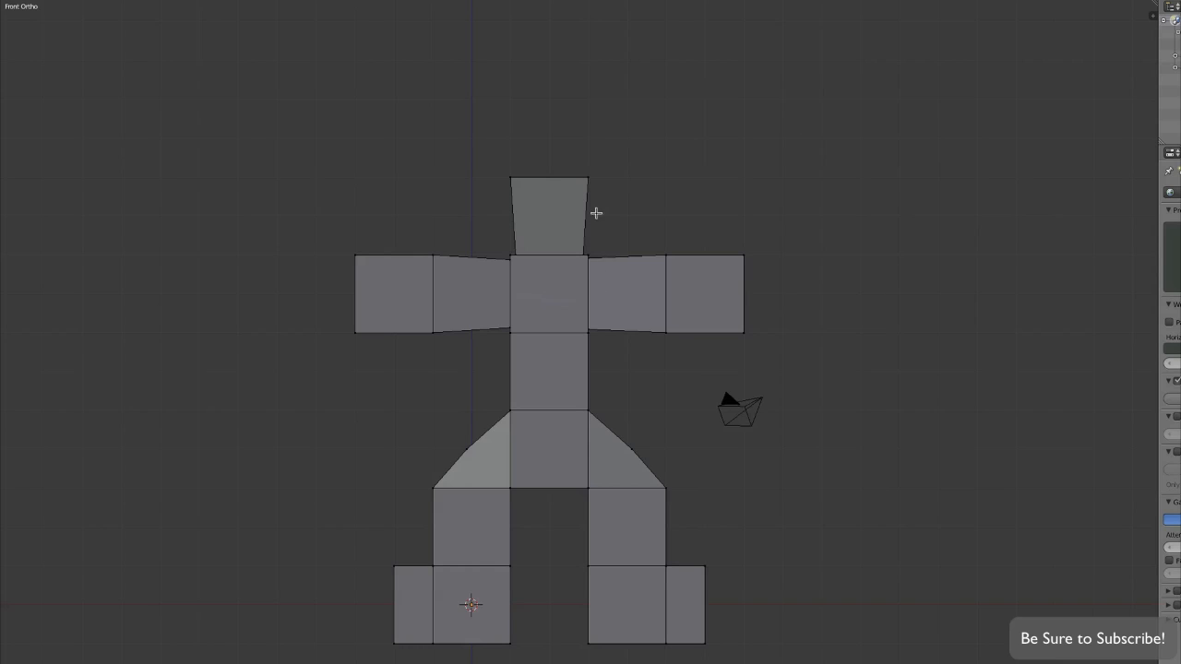
mouse_move(538, 288)
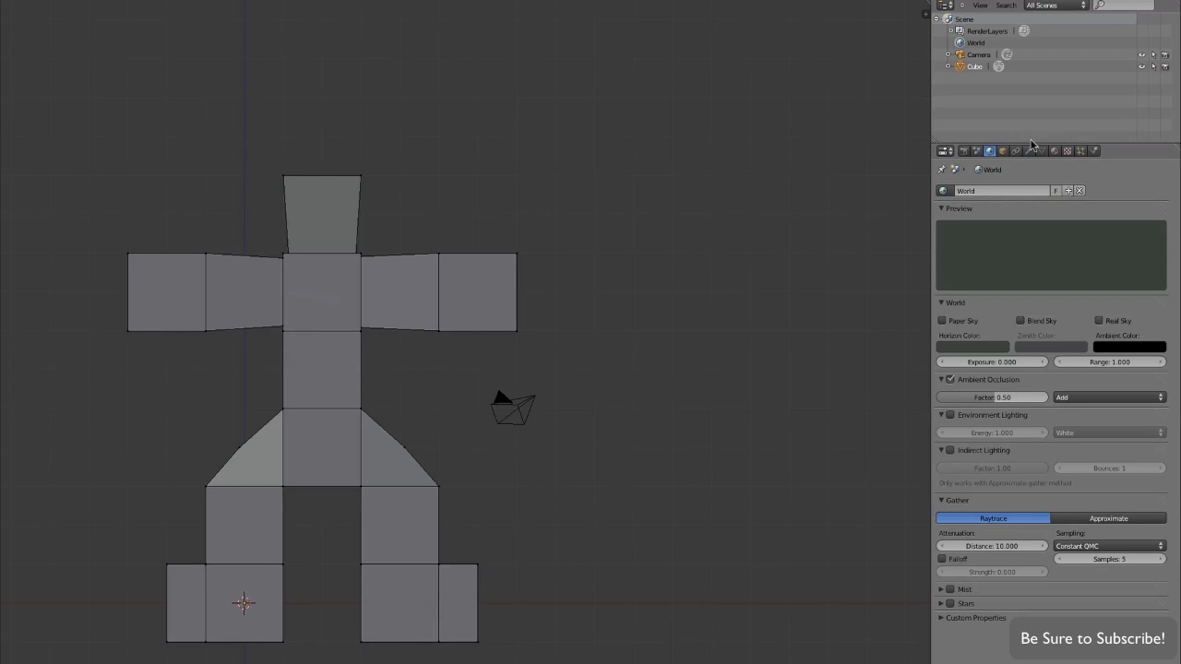
mouse_move(1029, 150)
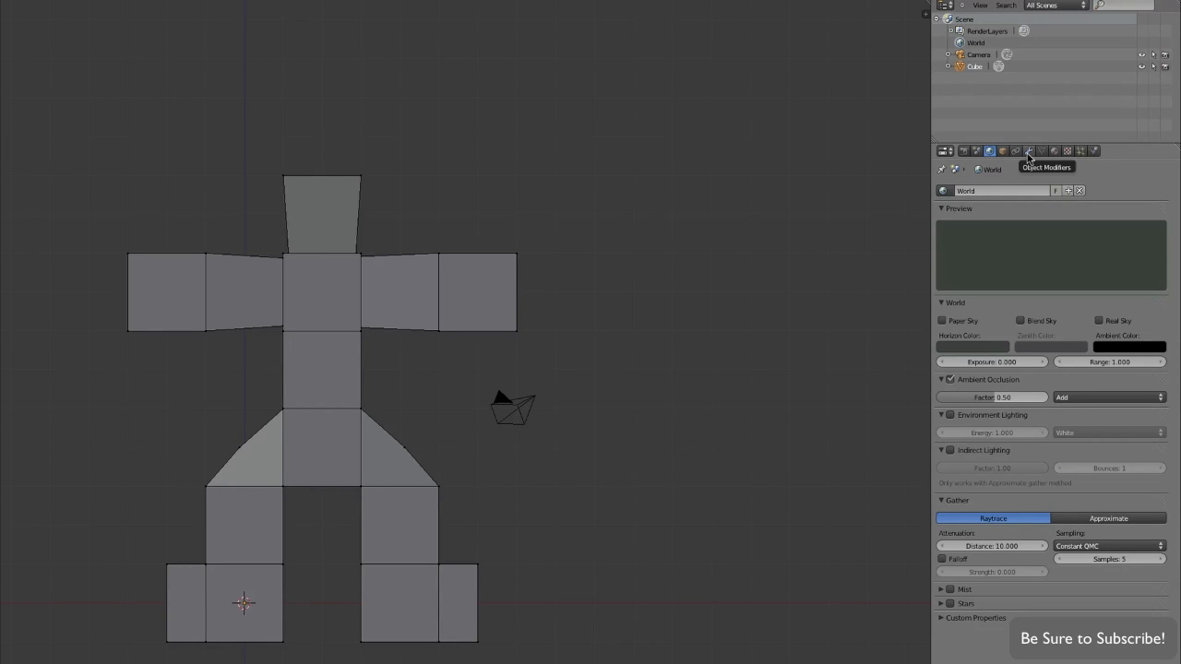
- Add a Subdivision Surface modifier with View level 3 and shade smooth
left_click(1029, 150)
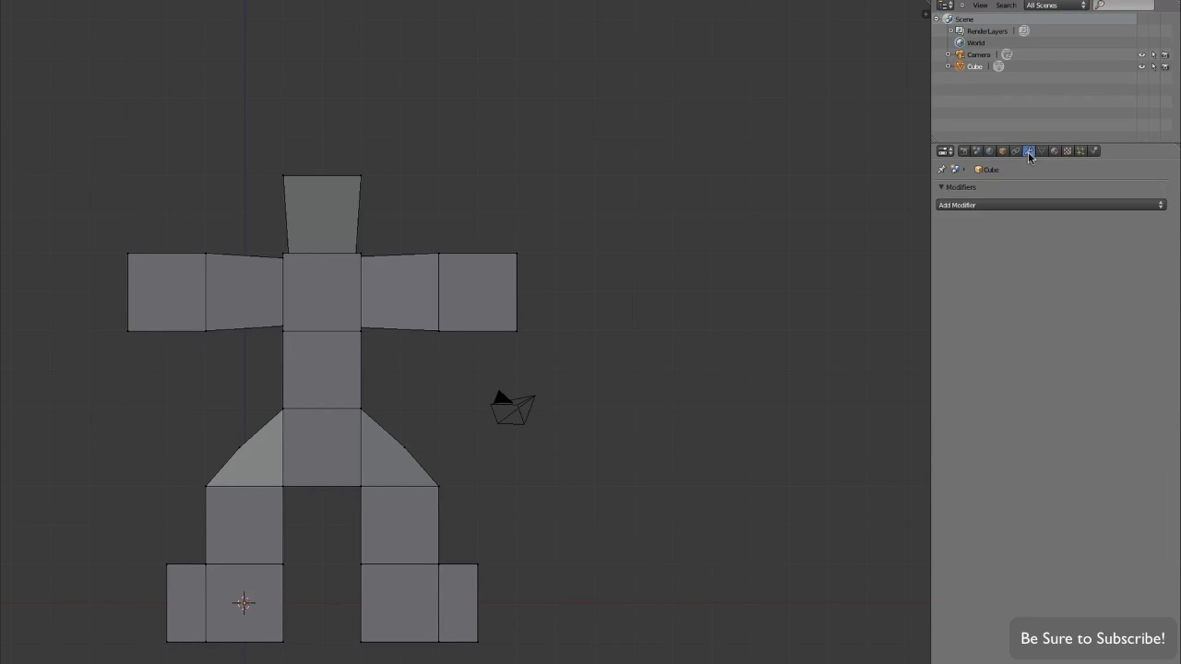
left_click(1049, 205)
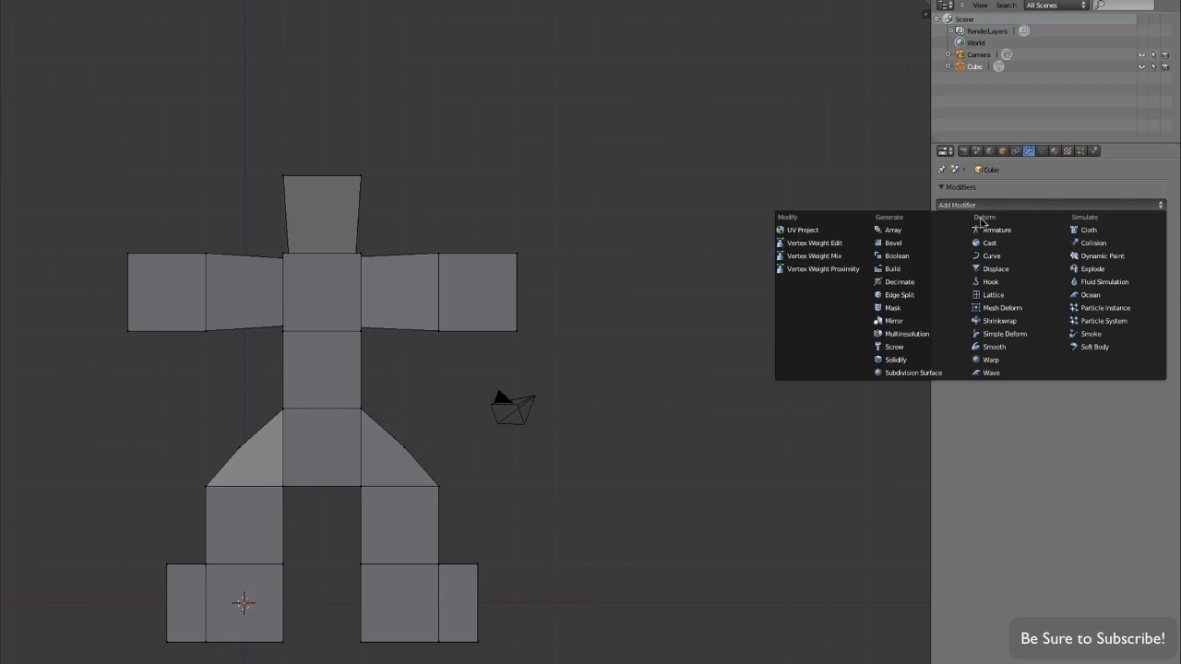
mouse_move(913, 372)
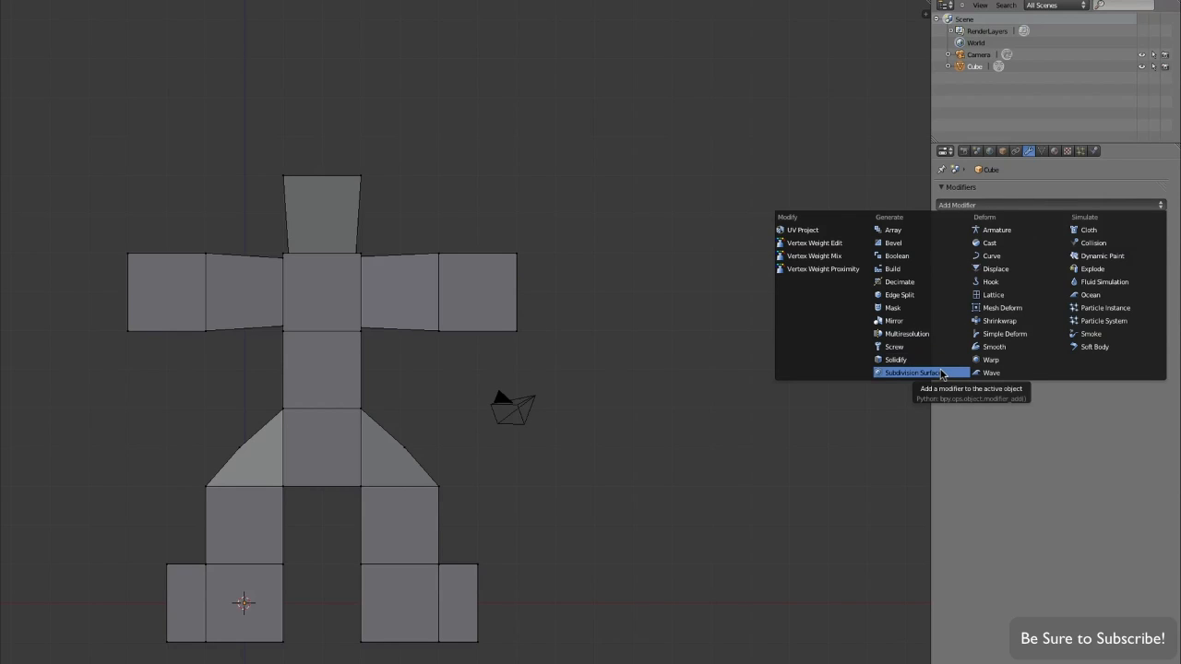
left_click(909, 371)
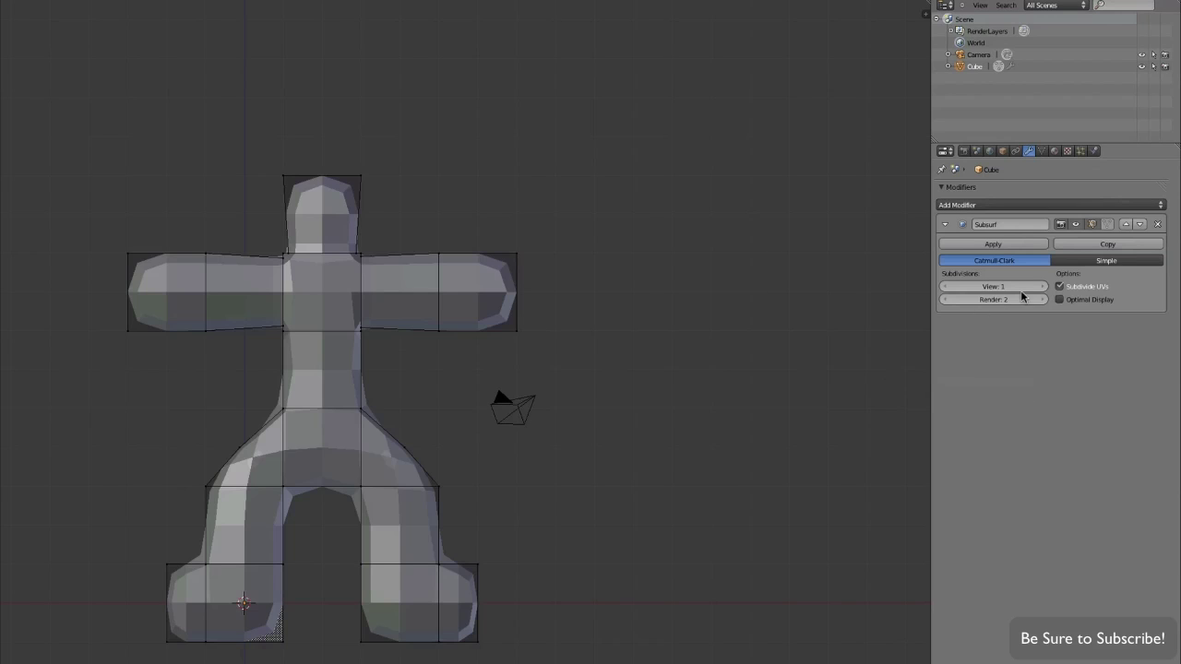
left_click(1040, 286)
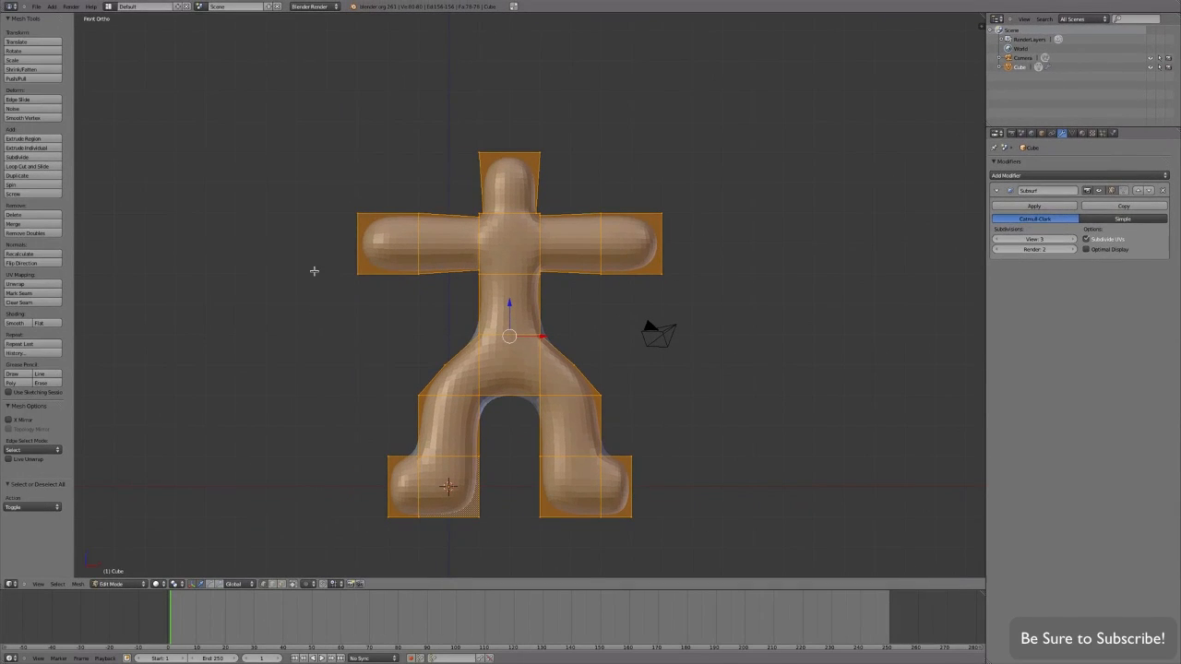
left_click(16, 322)
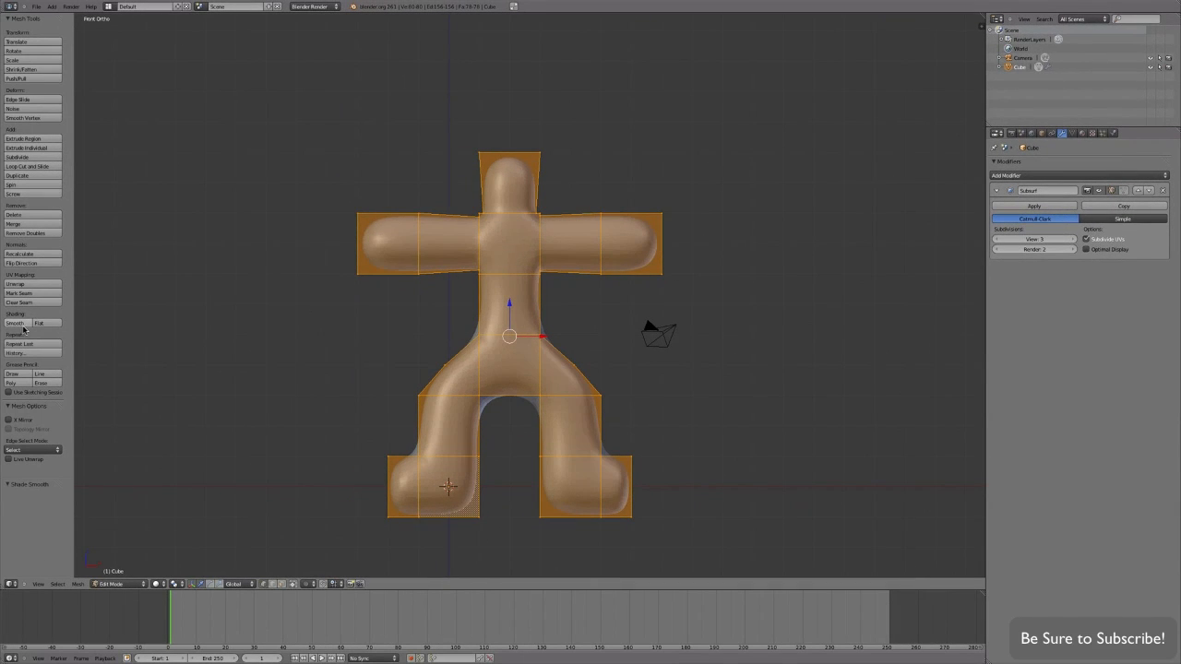
mouse_move(16, 323)
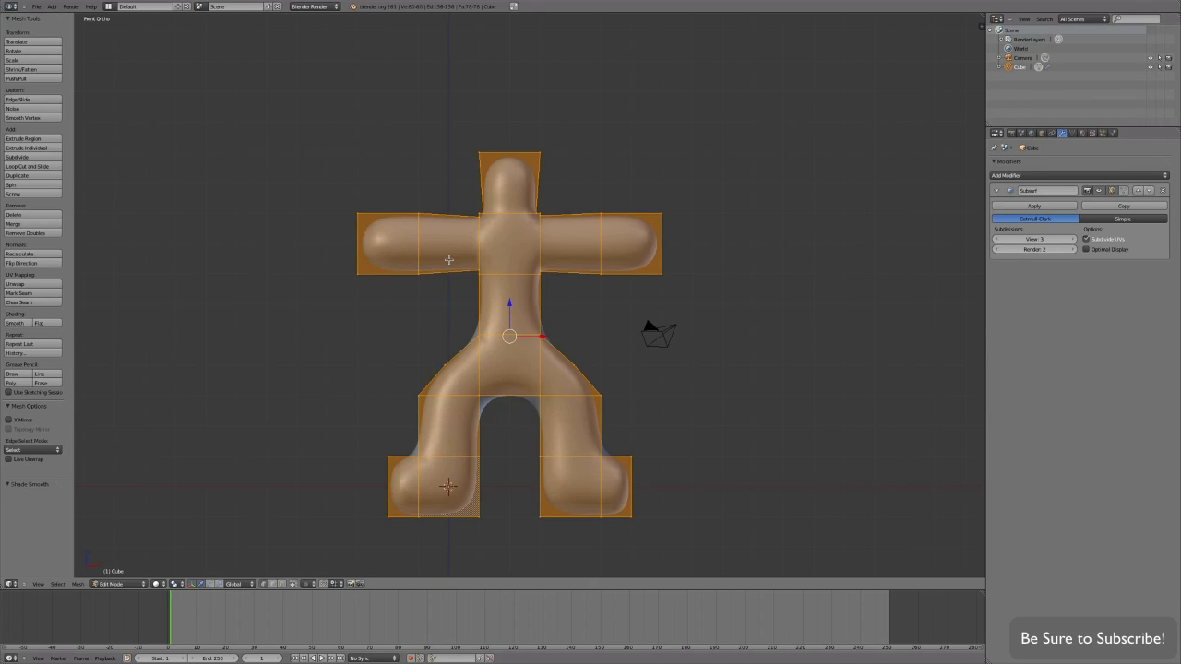
mouse_move(504, 186)
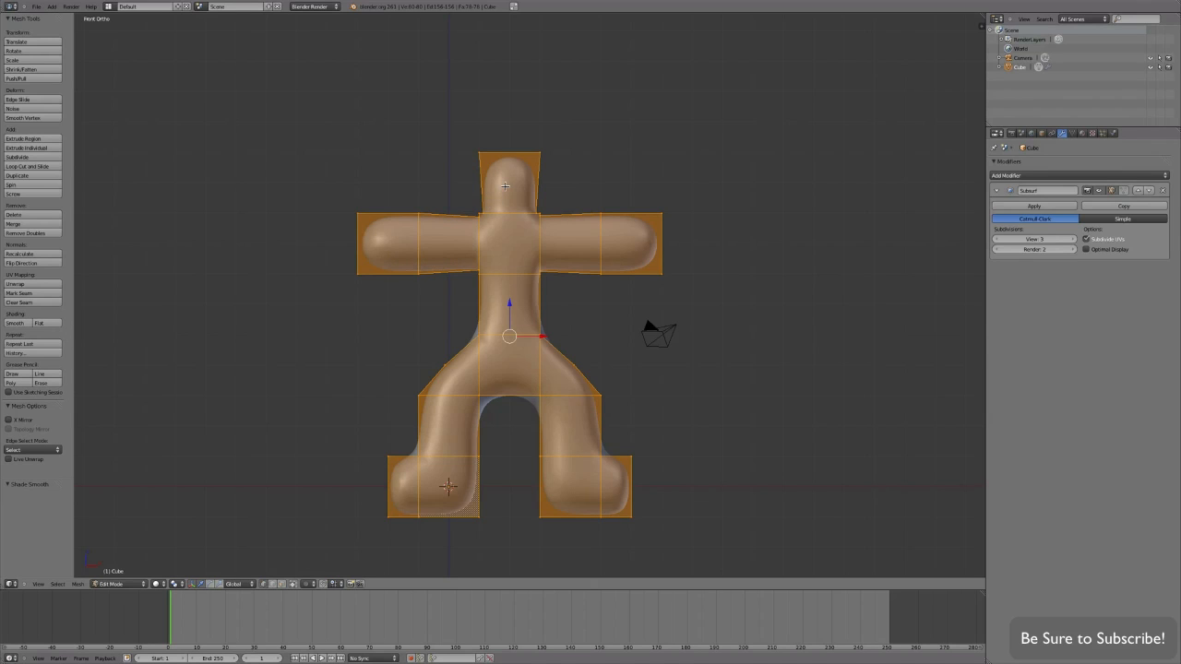
key("a")
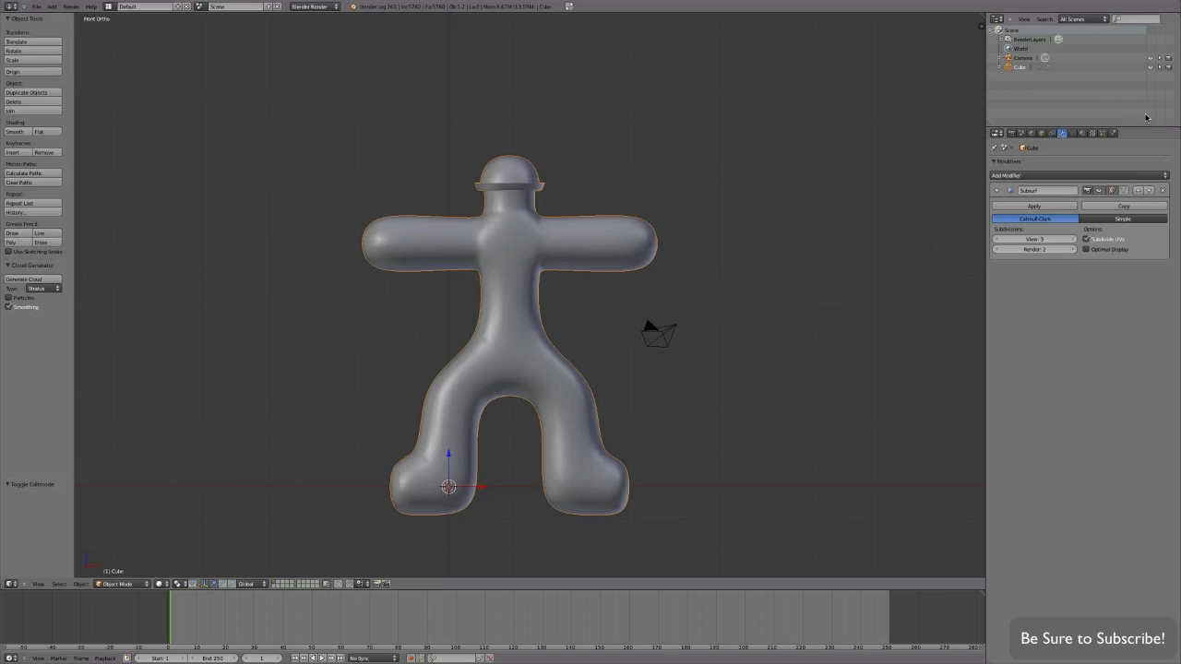
- Create an orange body material and enter Edit Mode on the humanoid
left_click(1062, 133)
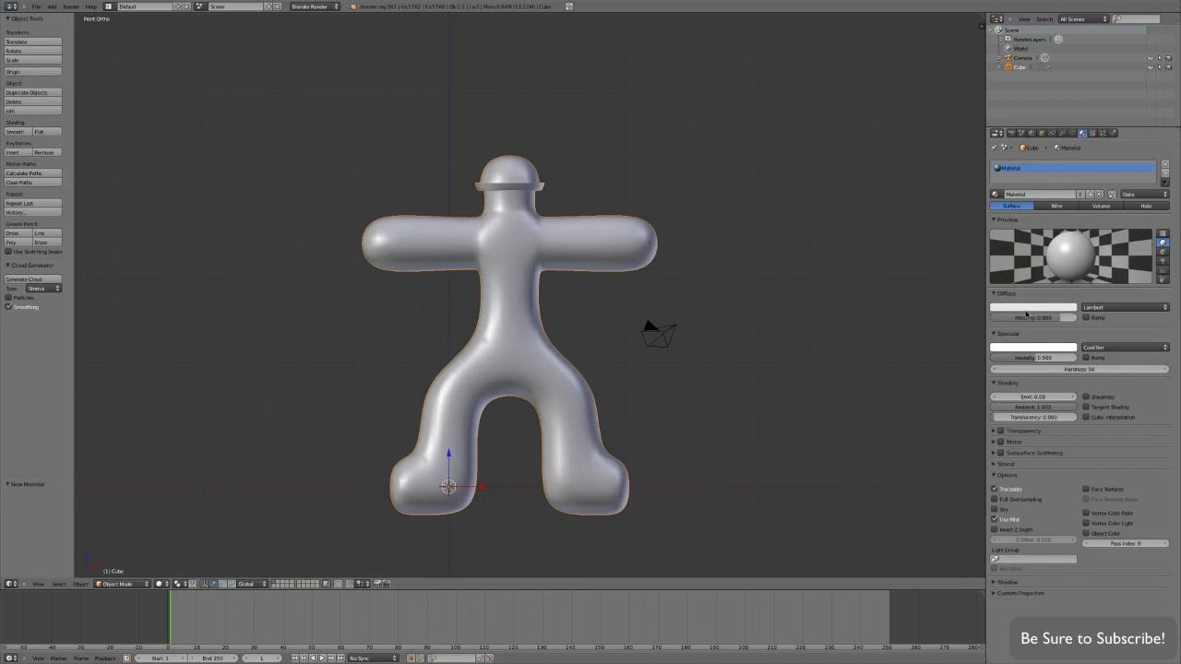
left_click(1031, 306)
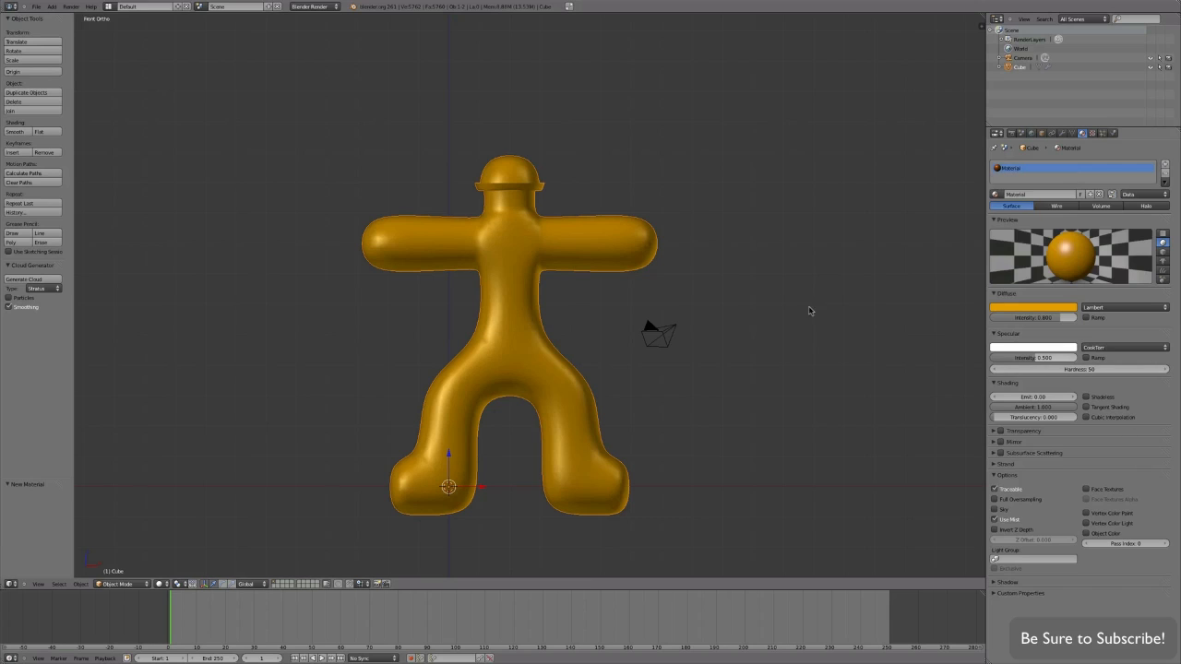
key("Tab")
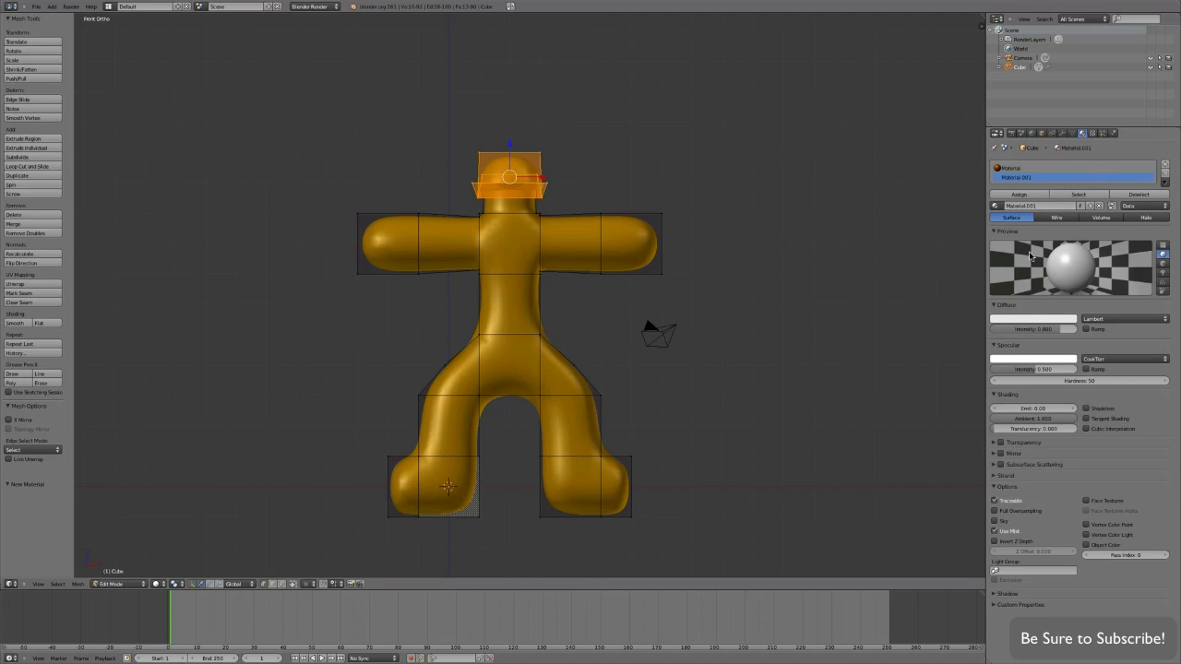
- Set Material.001 to brown and assign it to the hat faces
left_click(1031, 318)
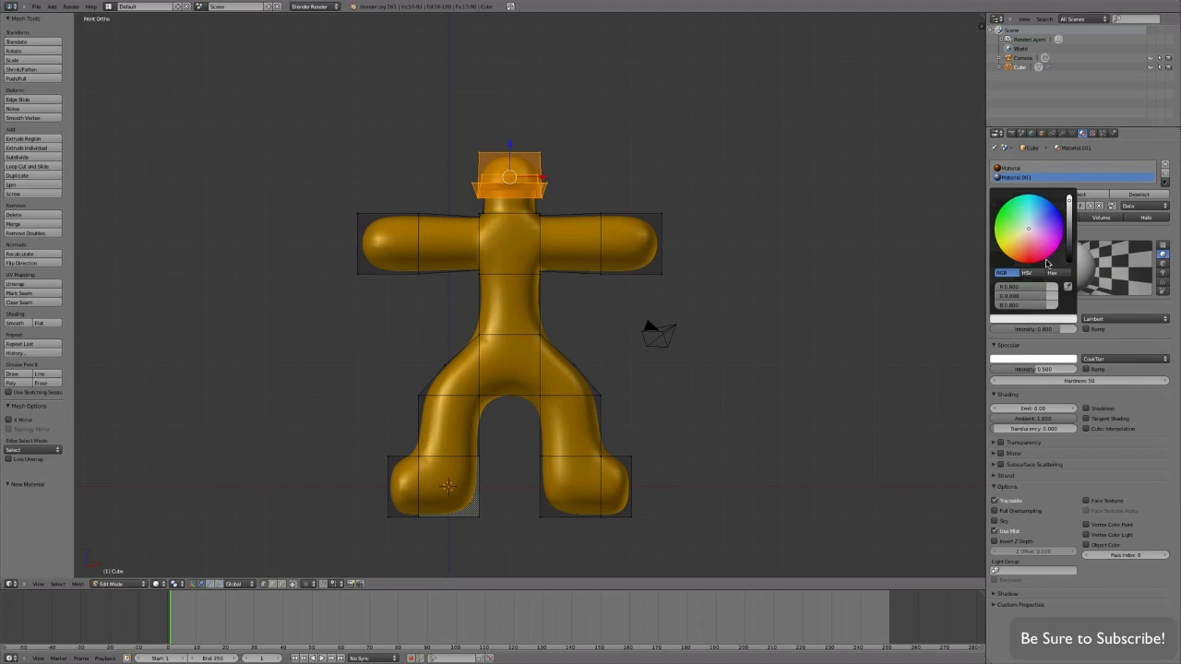
mouse_move(1070, 204)
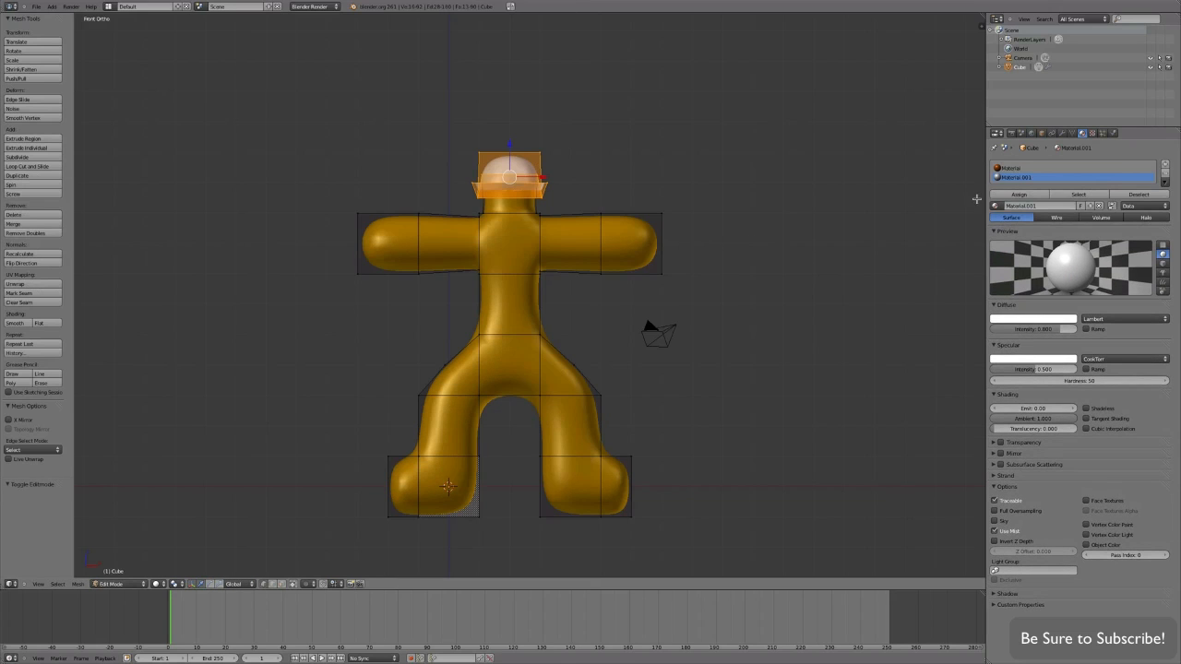
left_click(1032, 319)
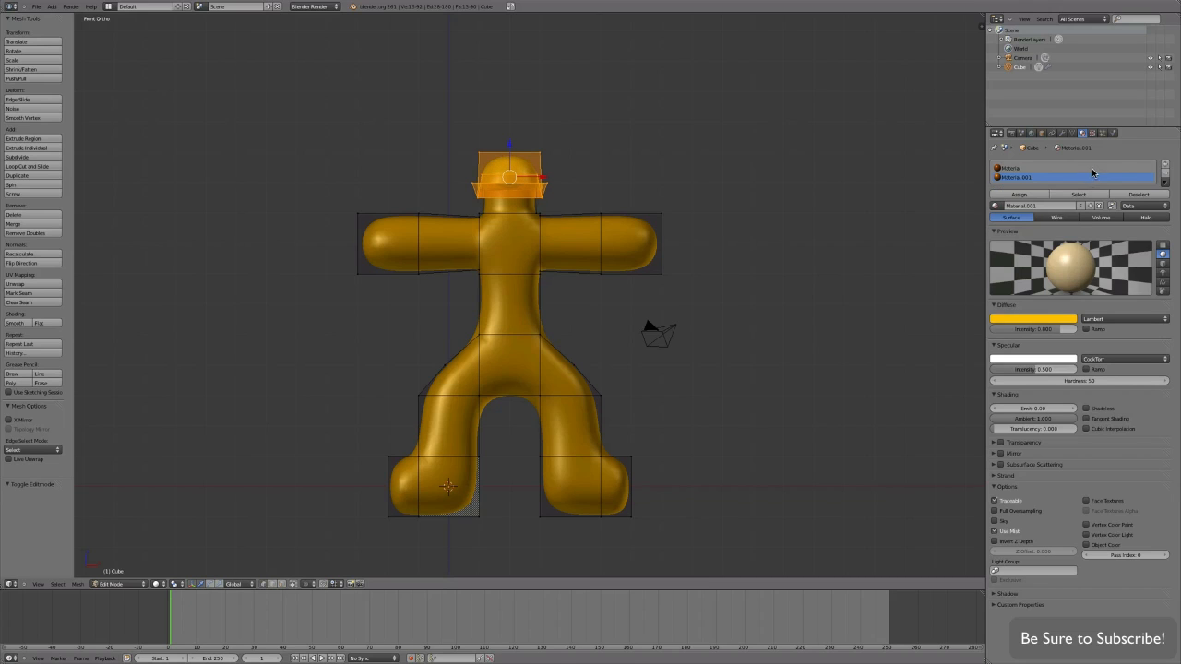
left_click(1032, 318)
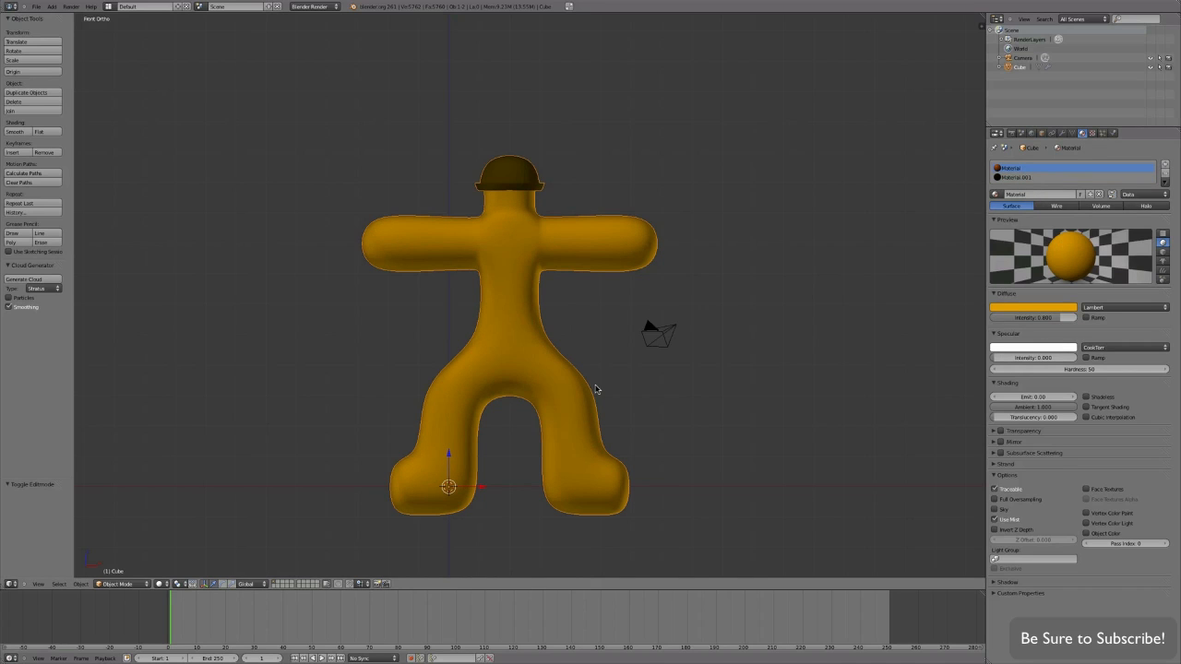
mouse_move(570, 415)
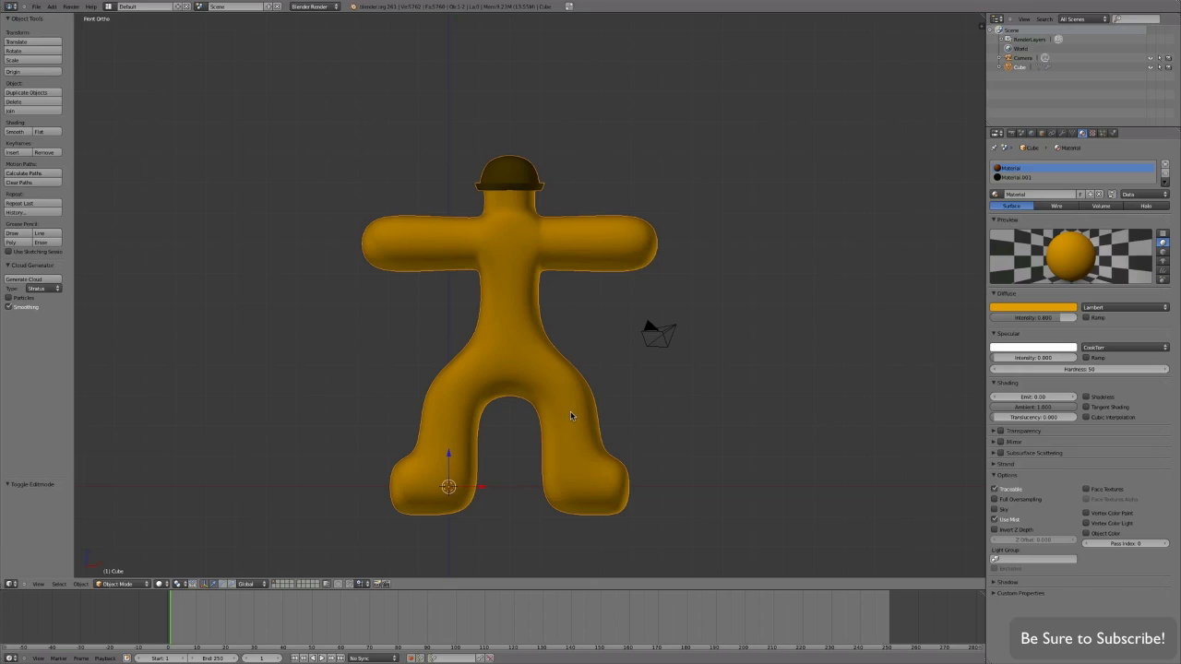
mouse_move(503, 454)
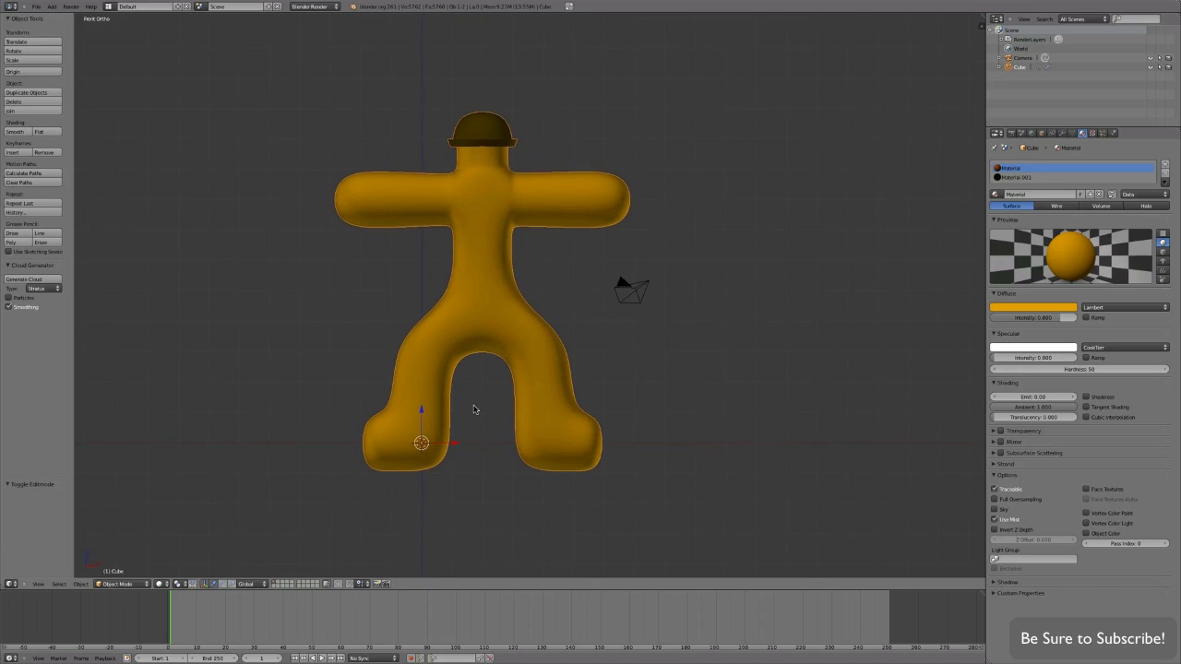
- Add a plane and scale it into wide ground beneath the character
left_click(445, 403)
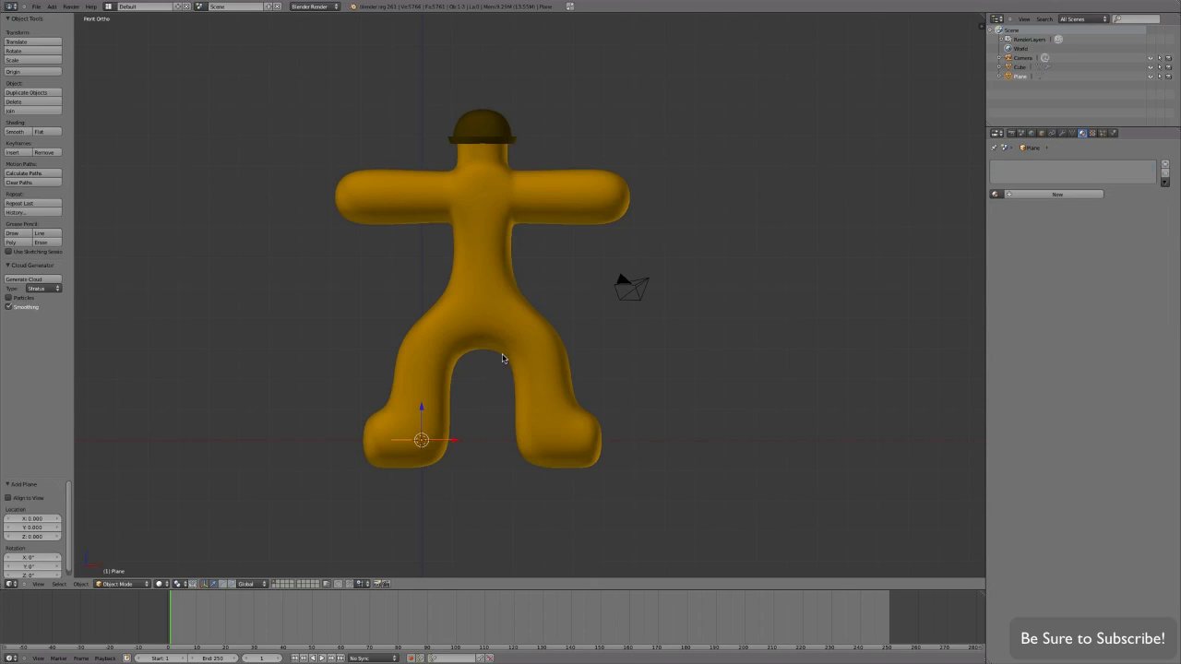
mouse_move(441, 395)
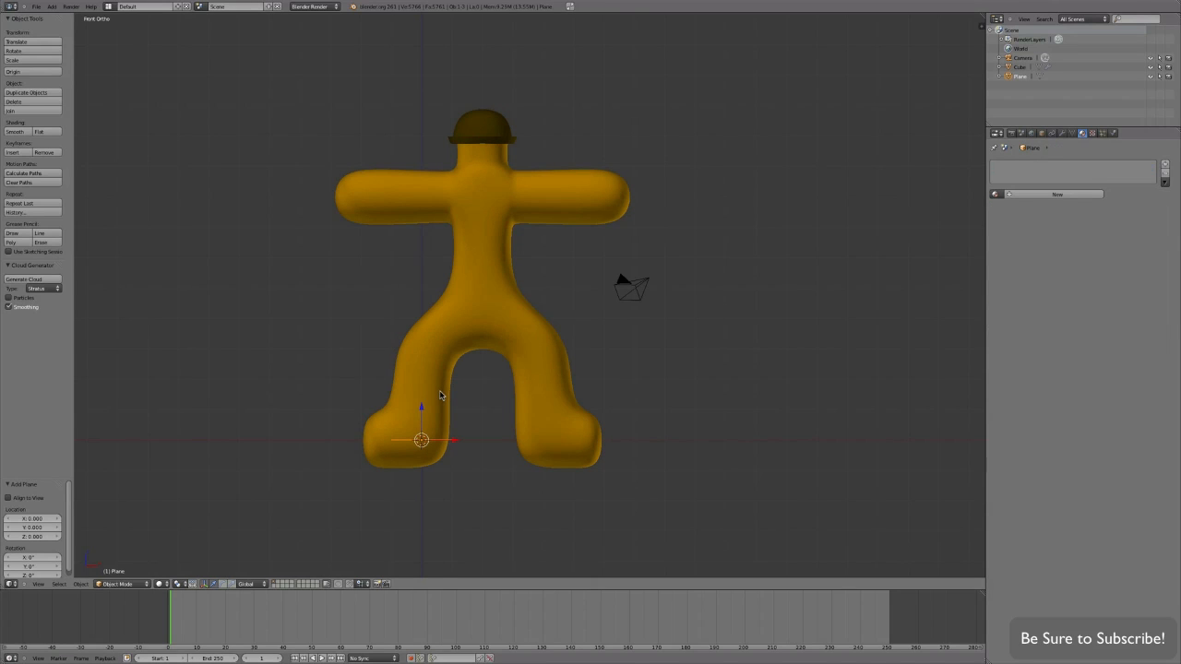
left_click_drag(420, 440, 482, 440)
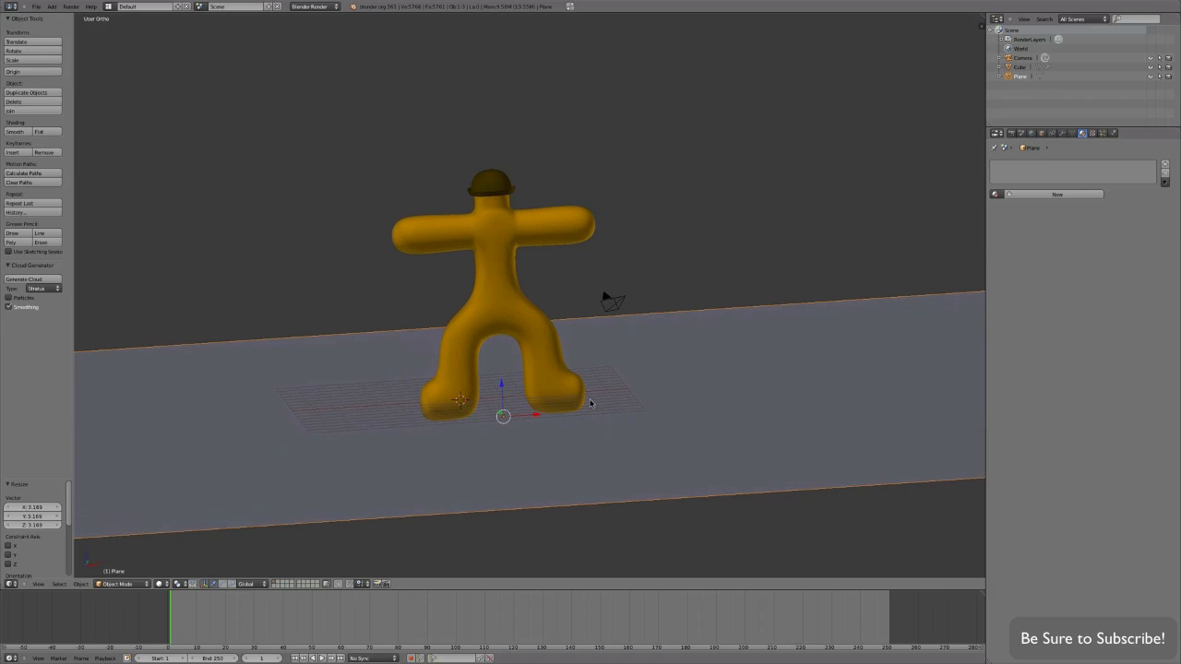
mouse_move(598, 398)
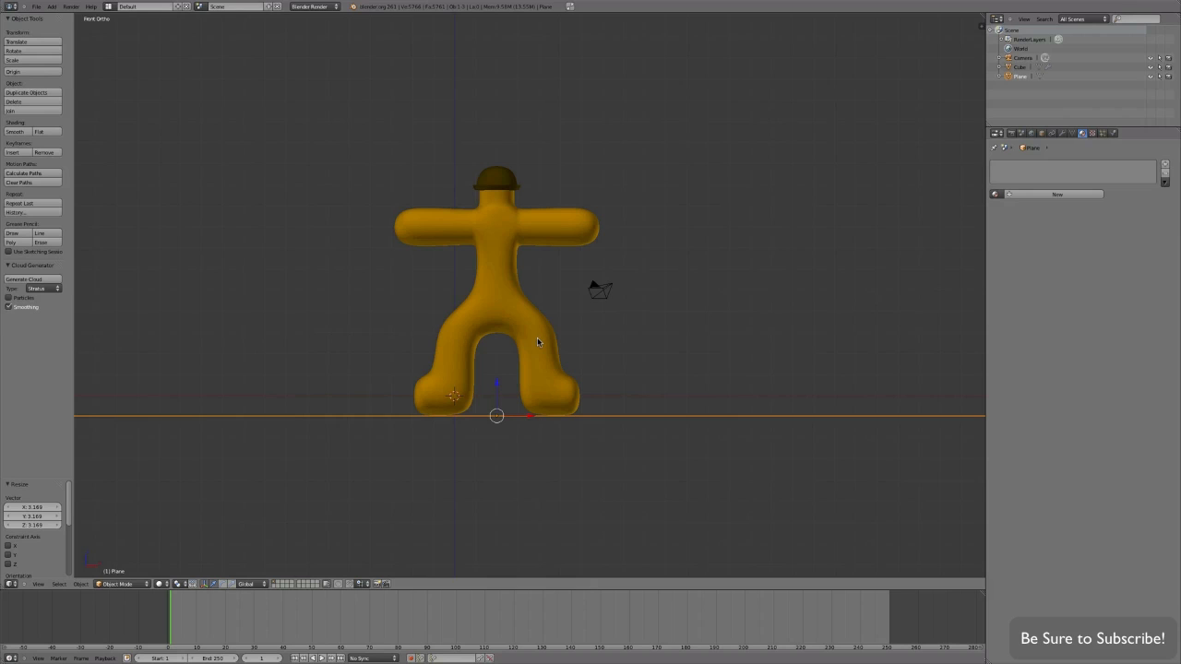
mouse_move(497, 382)
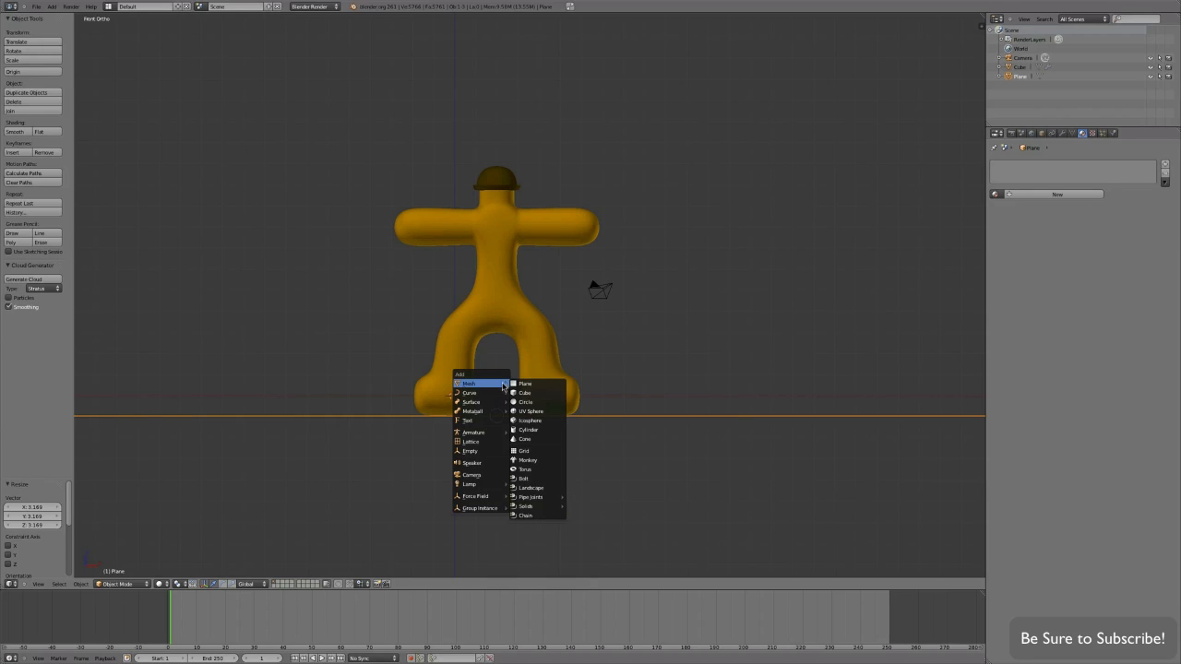
- Add an armature at the hips and show its properties
left_click(473, 432)
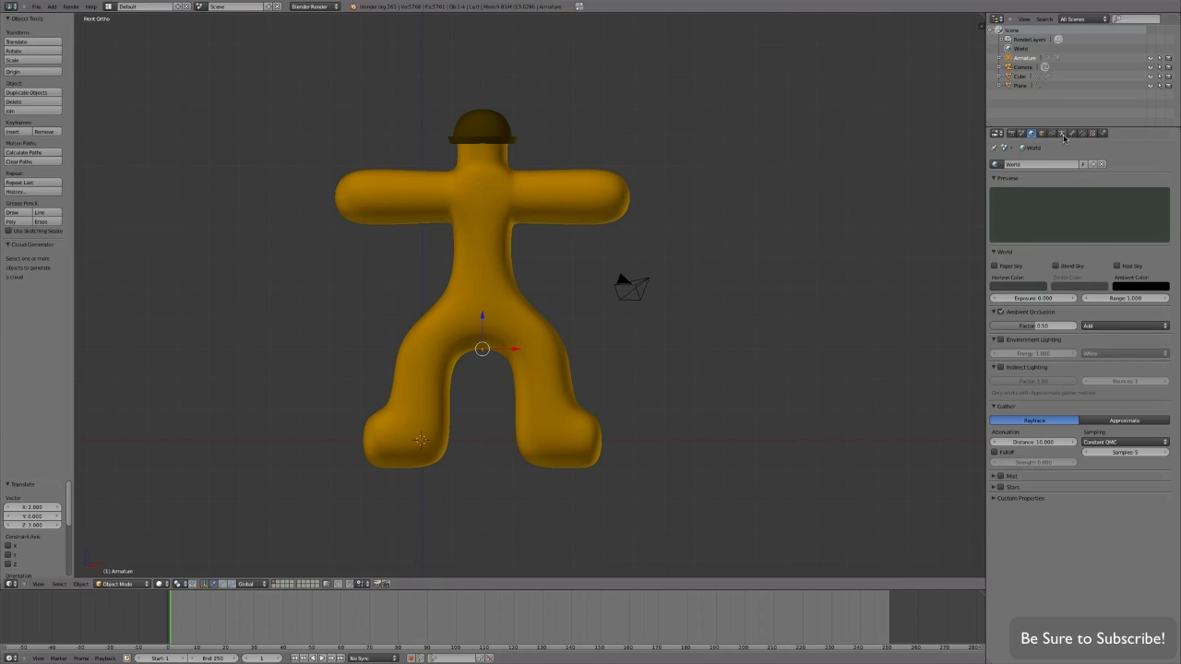
left_click(1062, 133)
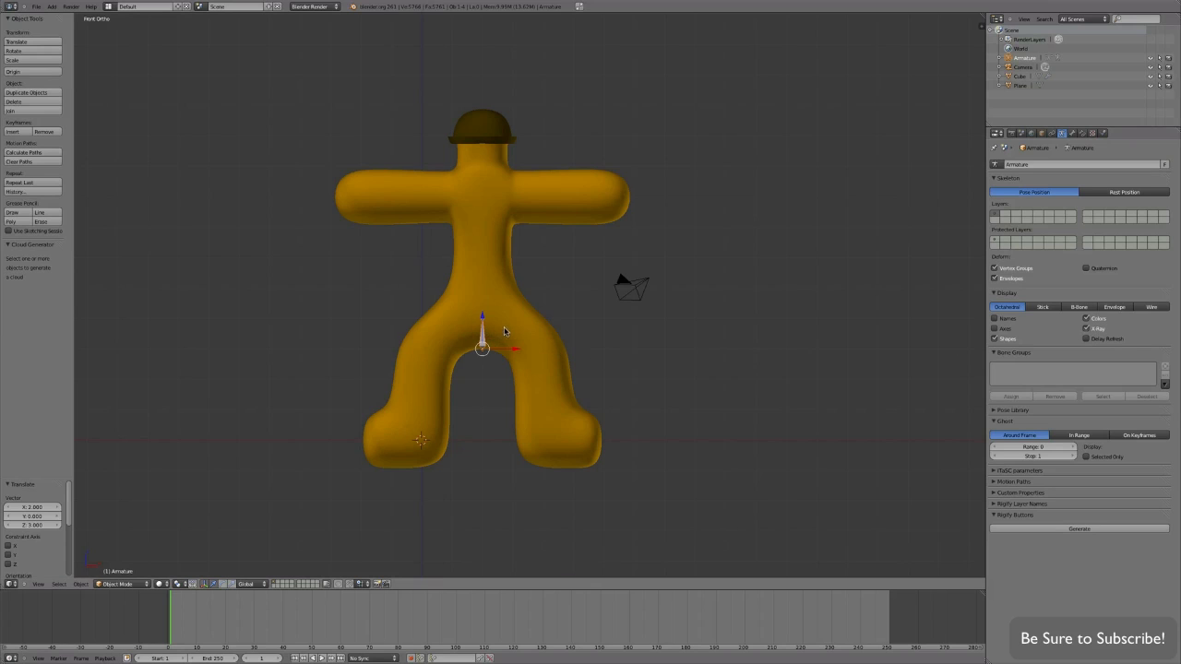
mouse_move(511, 326)
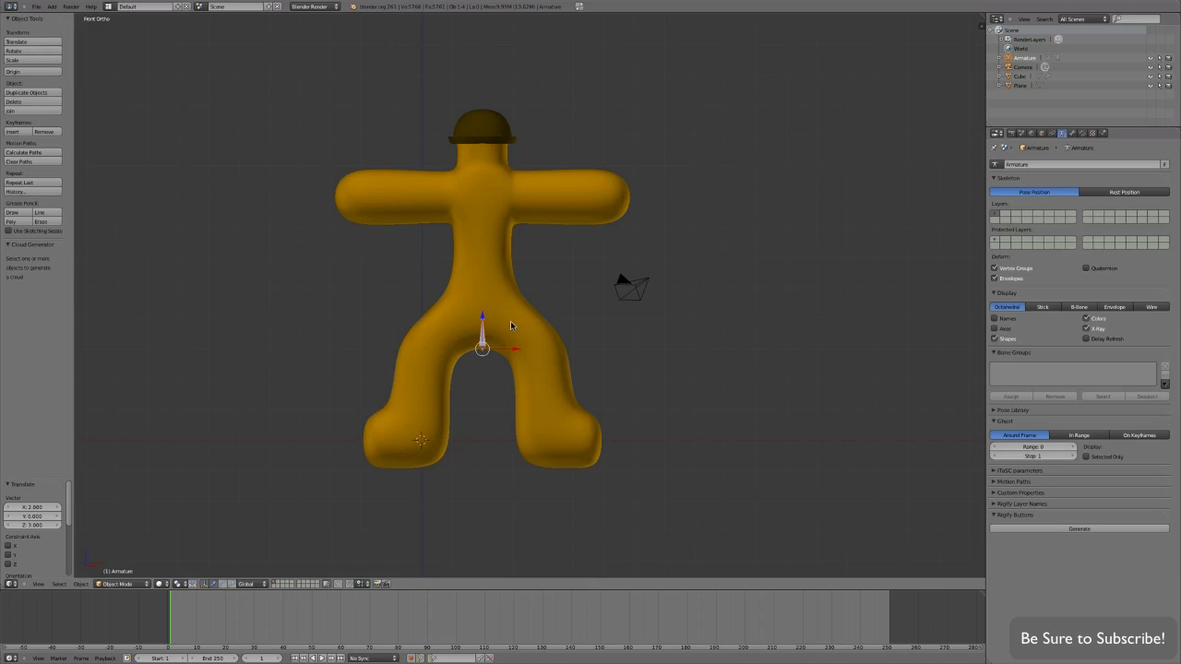
mouse_move(499, 371)
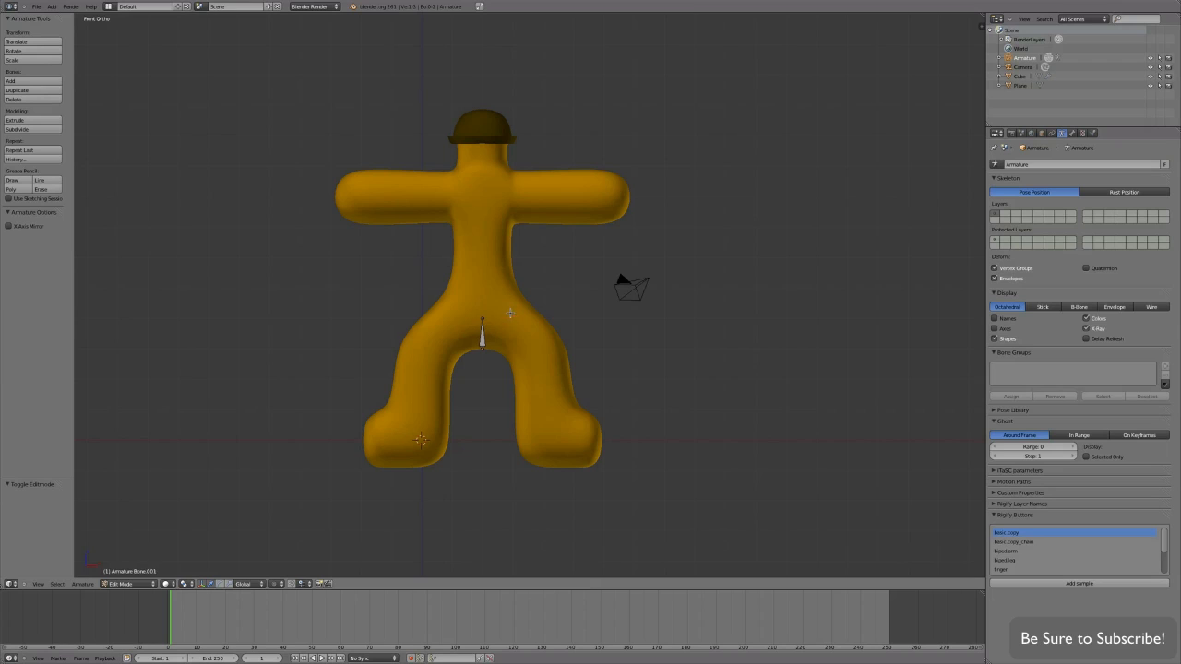
- Extrude more bones into the character, lengthening the skeleton and extending an arm
left_click_drag(481, 318, 457, 345)
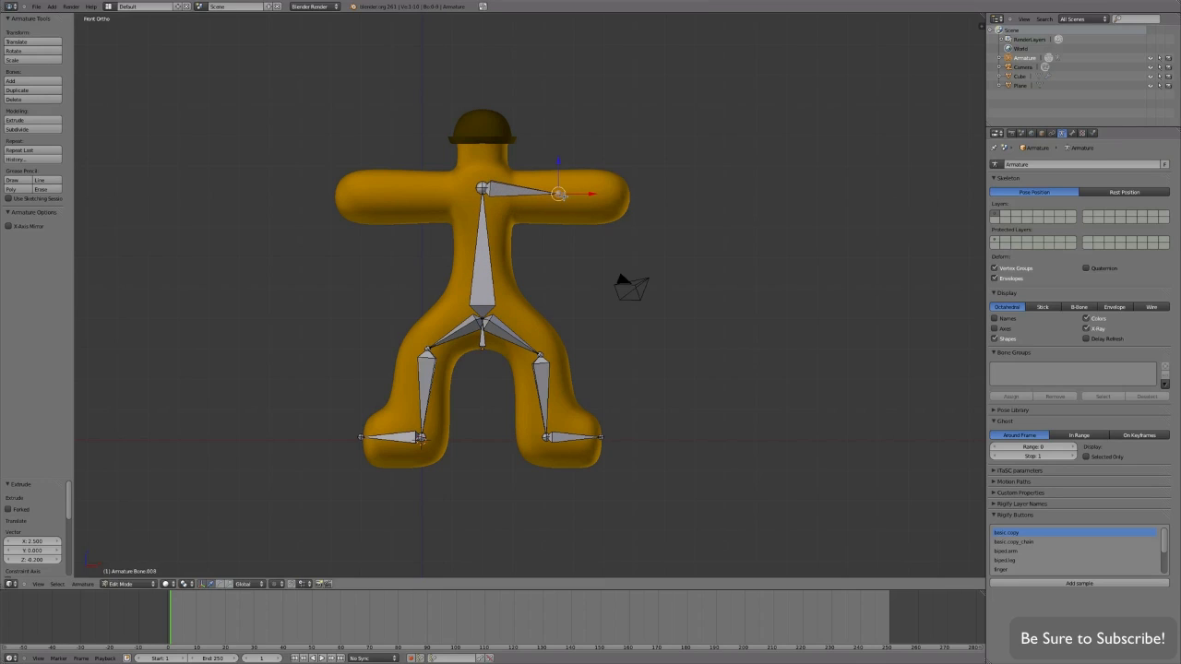
left_click_drag(558, 193, 634, 194)
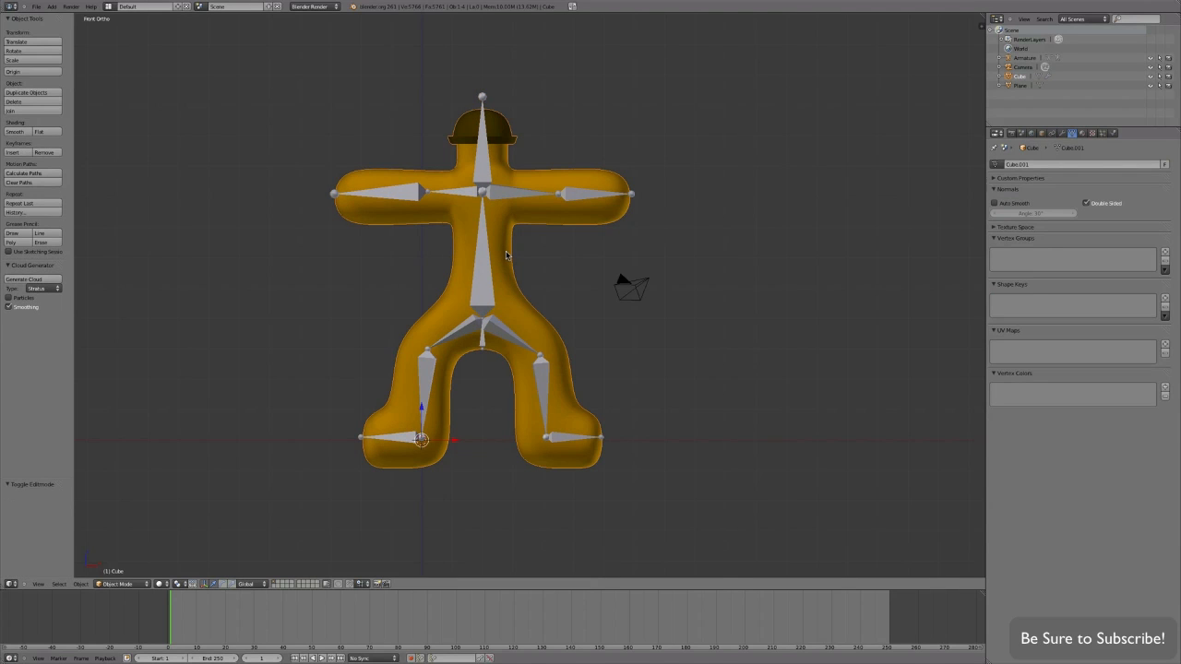
mouse_move(470, 336)
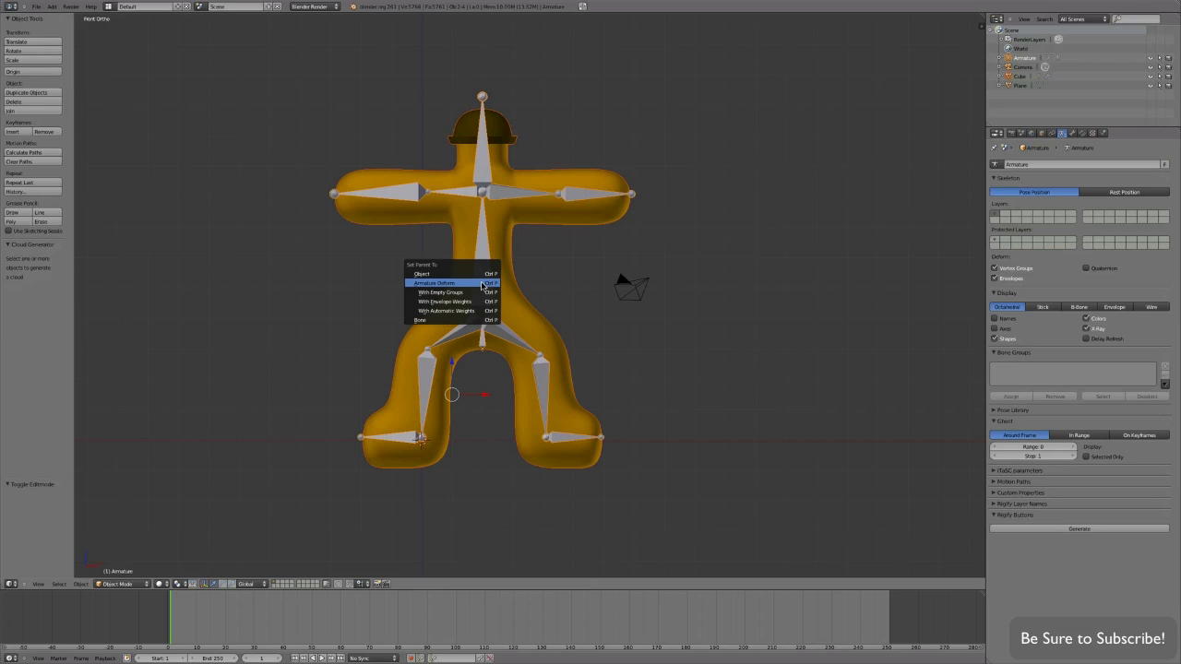
mouse_move(434, 283)
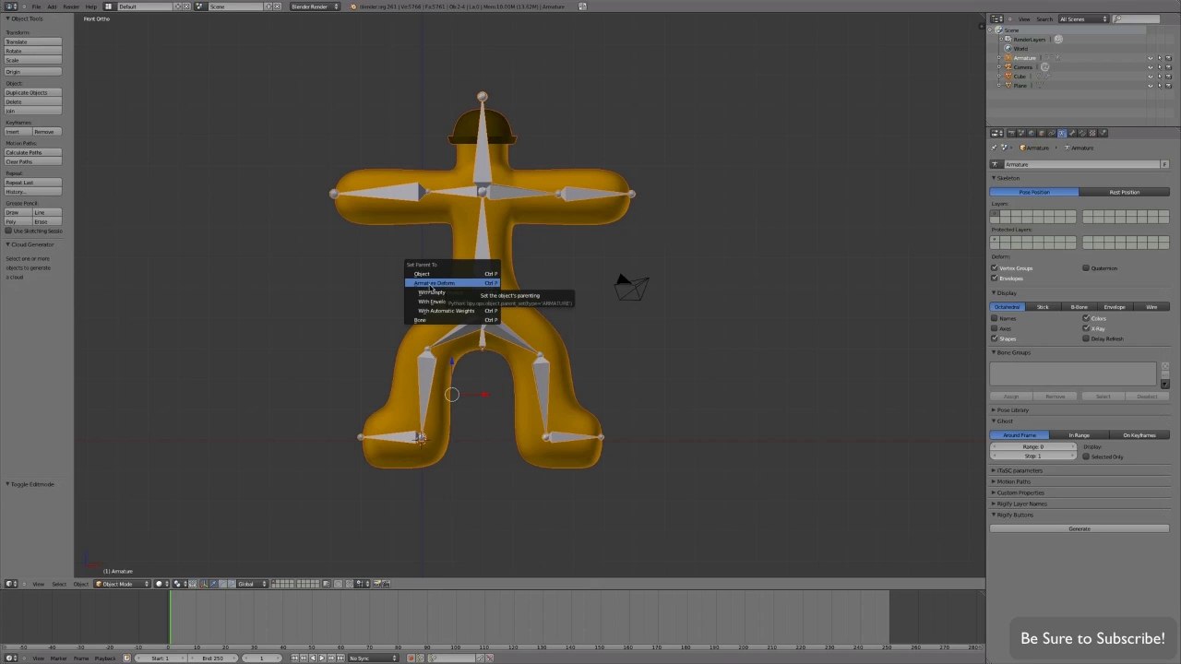
mouse_move(457, 289)
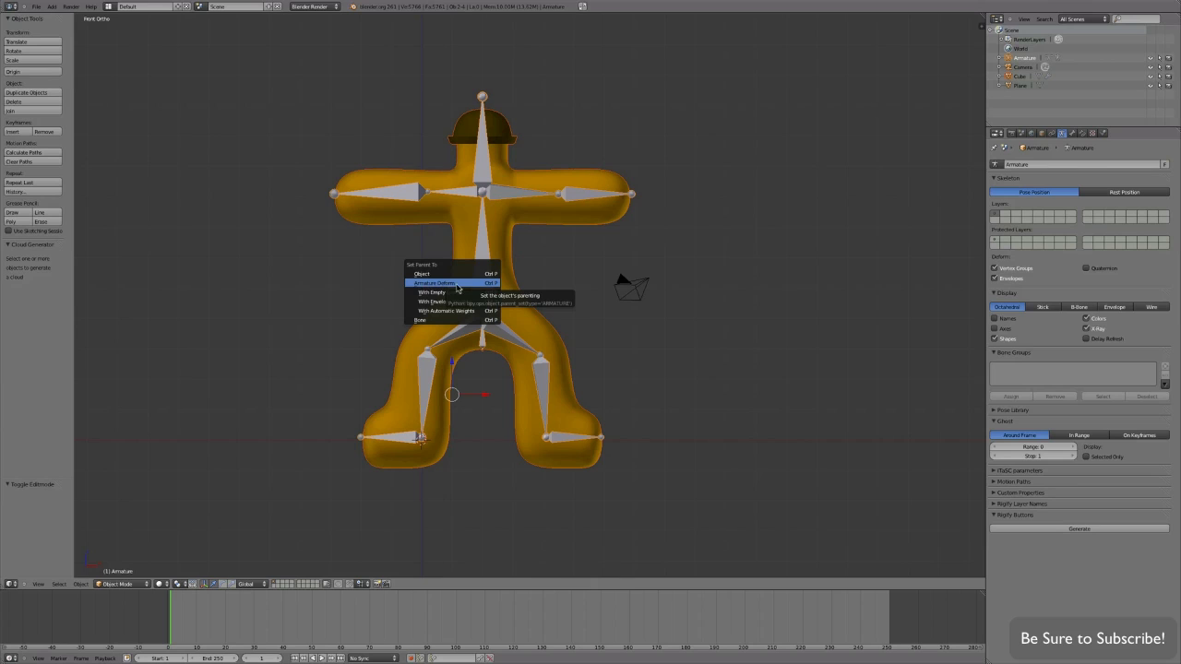
- Parent the body to the skeleton with Armature Deform and put the armature in Pose Mode
left_click(434, 282)
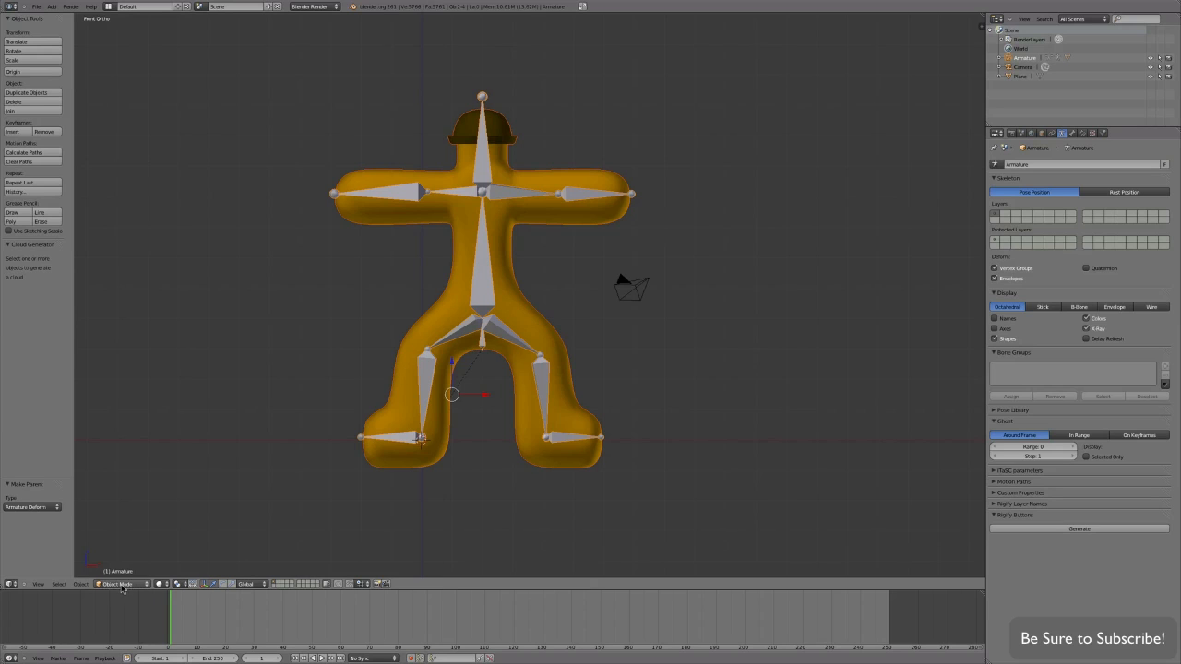
left_click(118, 583)
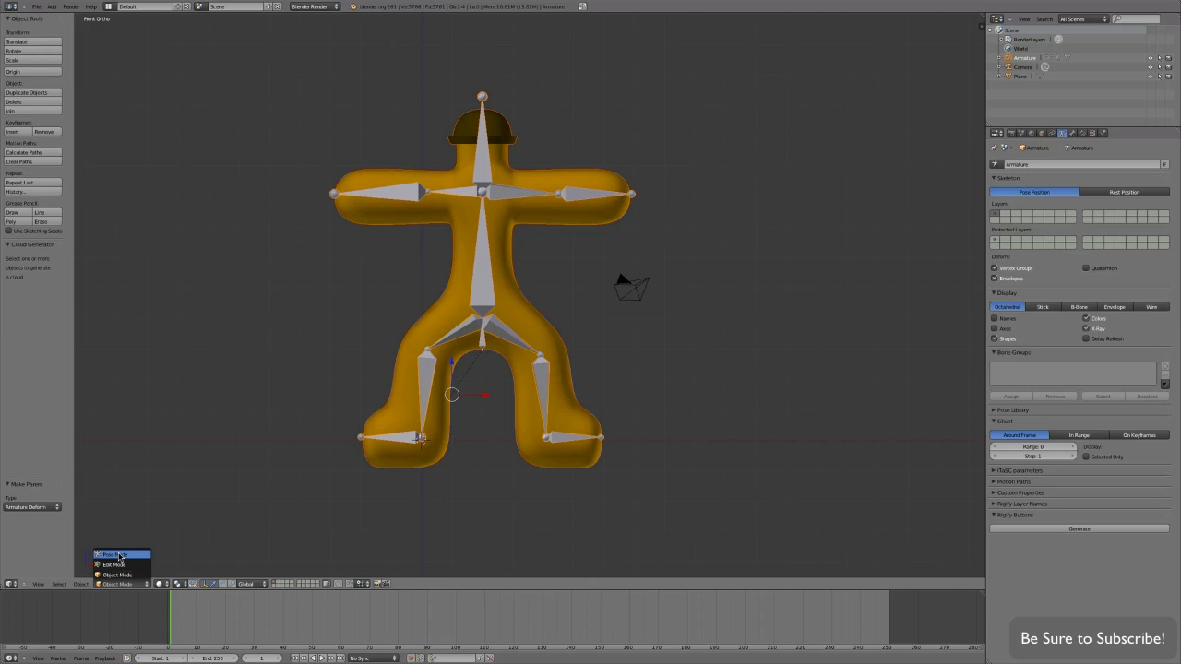
left_click(115, 555)
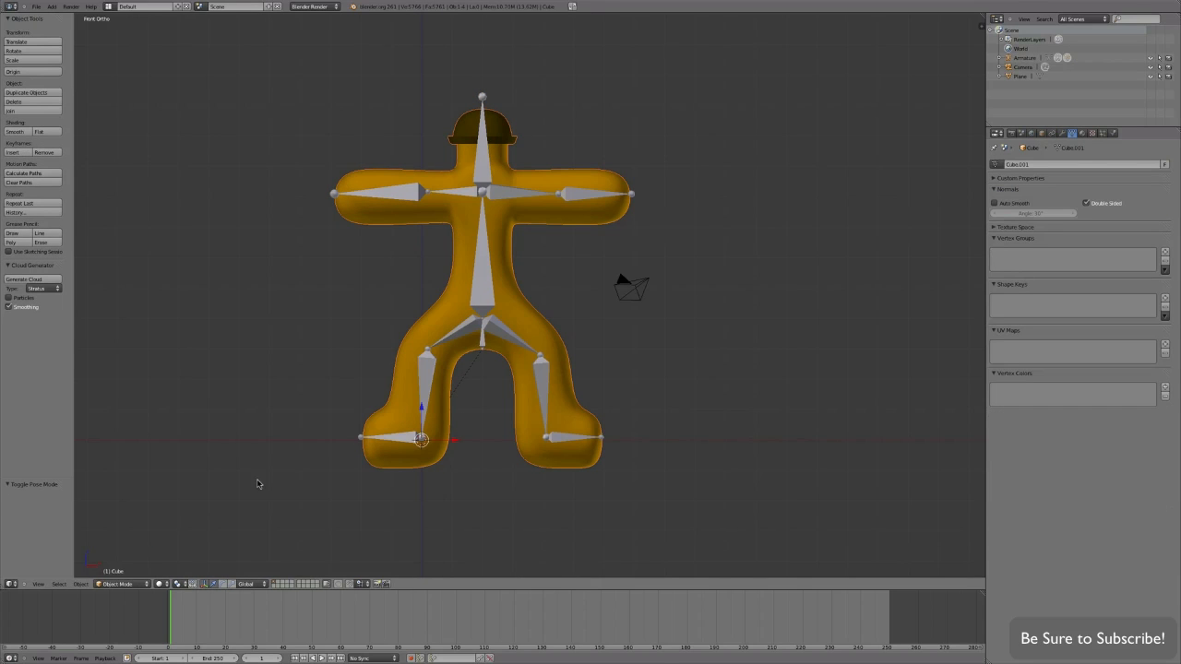
- Switch the body mesh to Weight Paint mode and paint weight near the left shoulder
left_click(116, 583)
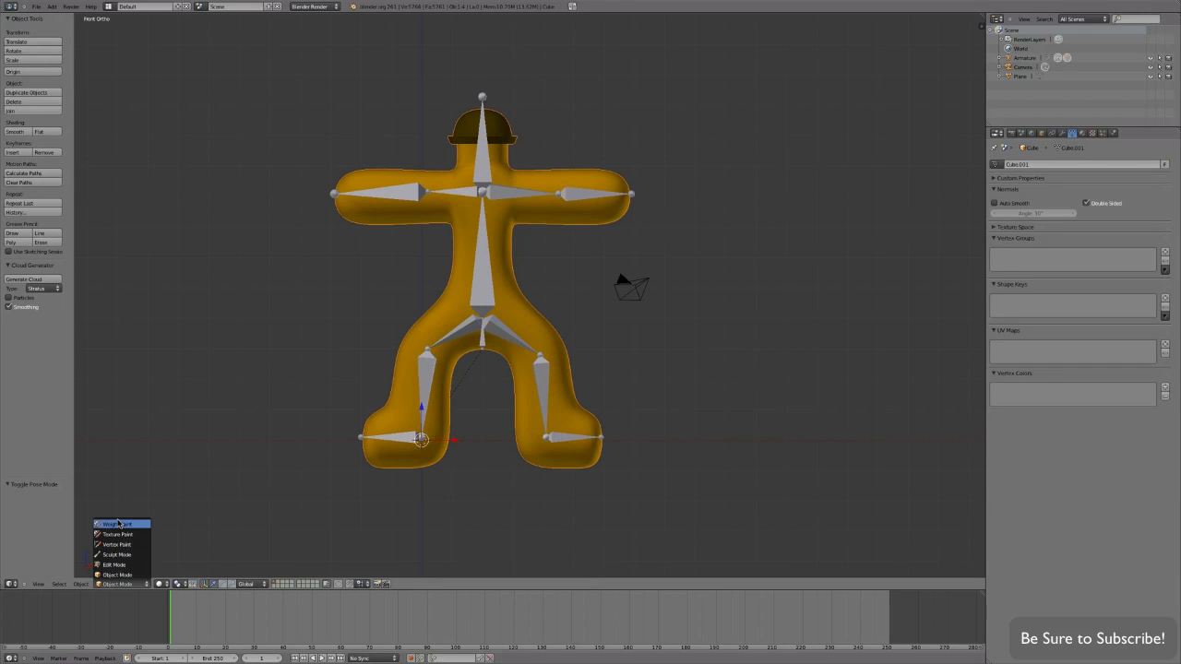
left_click(113, 524)
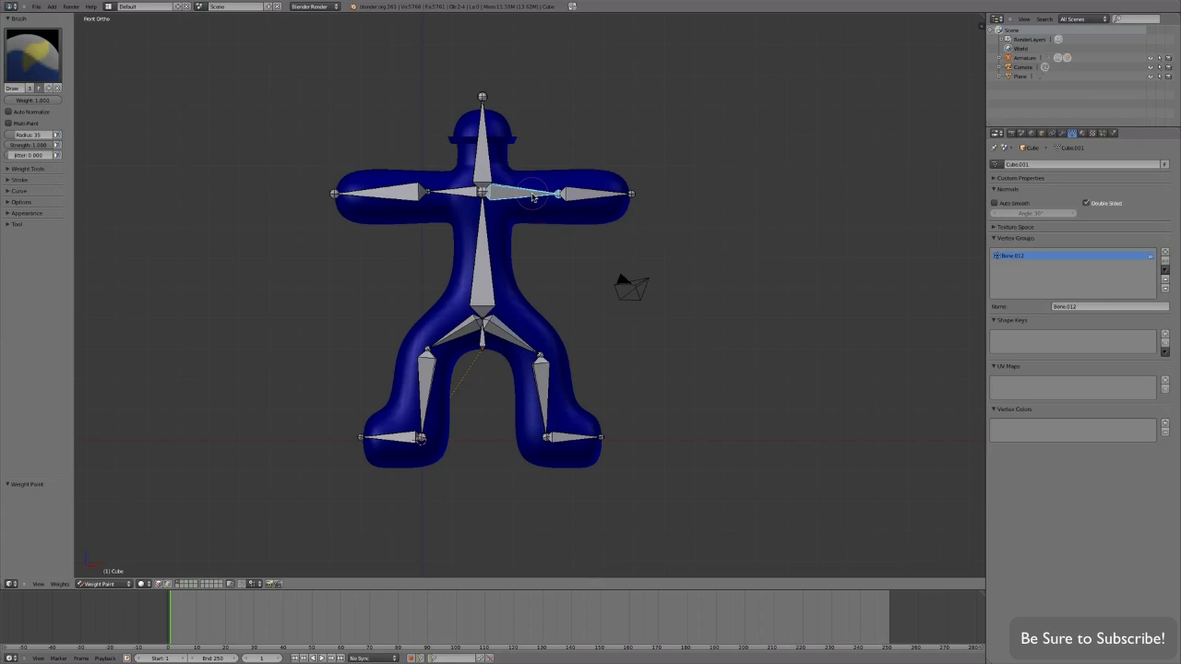
left_click(498, 194)
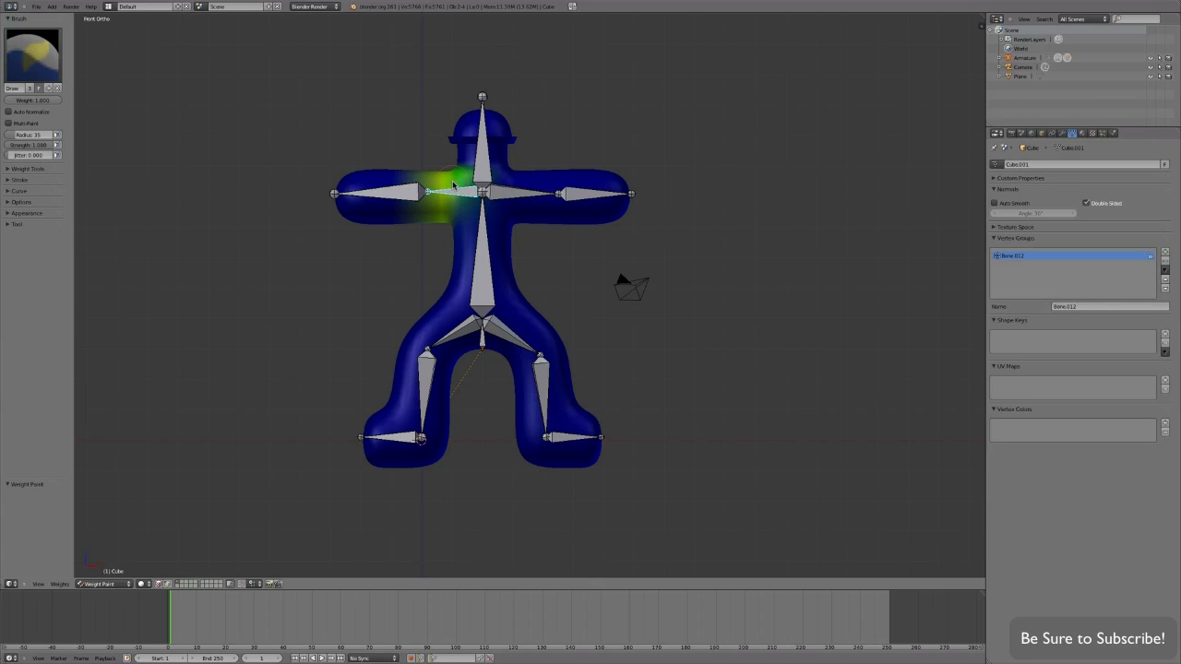
mouse_move(590, 194)
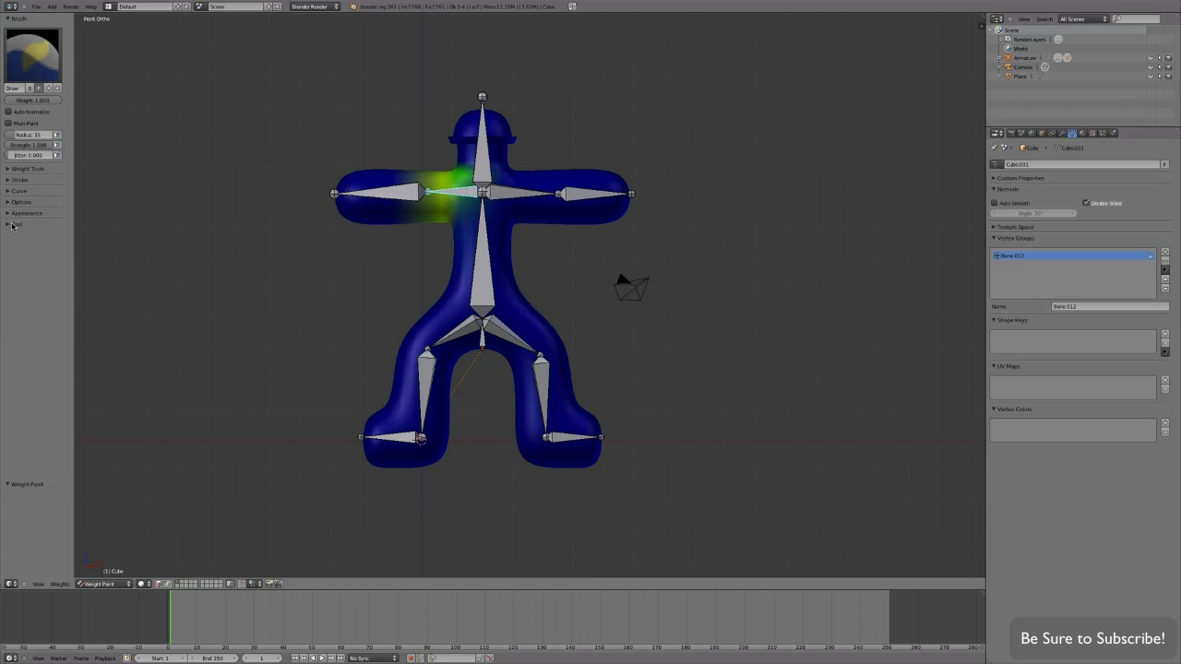
- Set the weight brush blend mode to Add and paint full weight along the torso spine
left_click(15, 224)
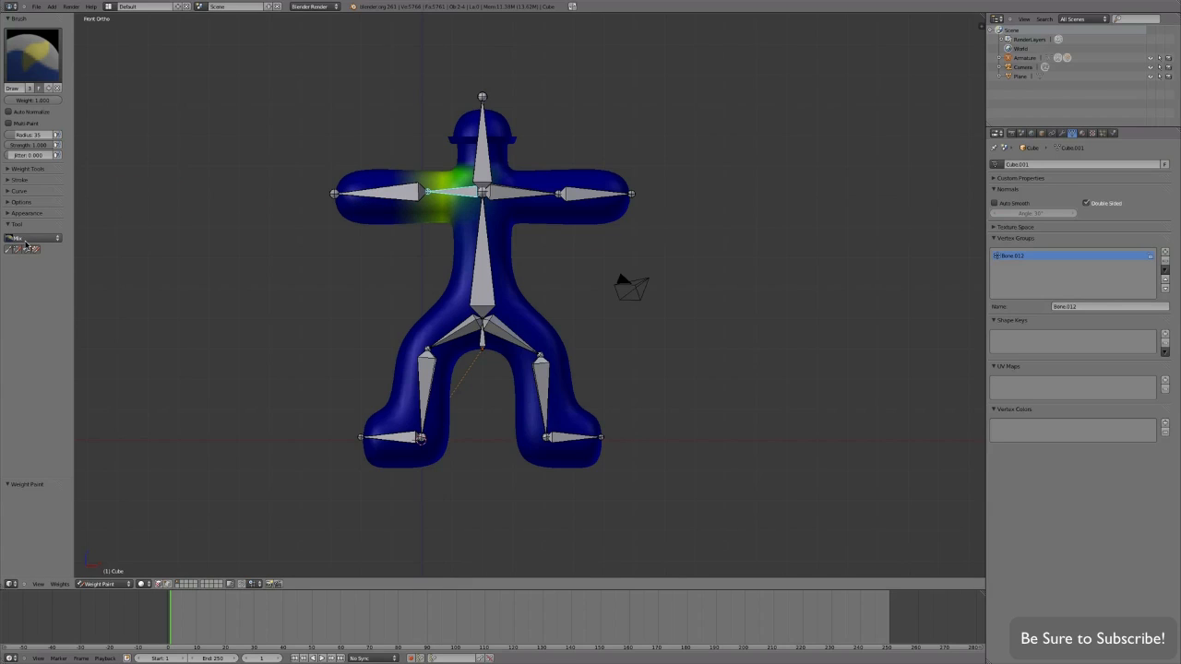
left_click(33, 238)
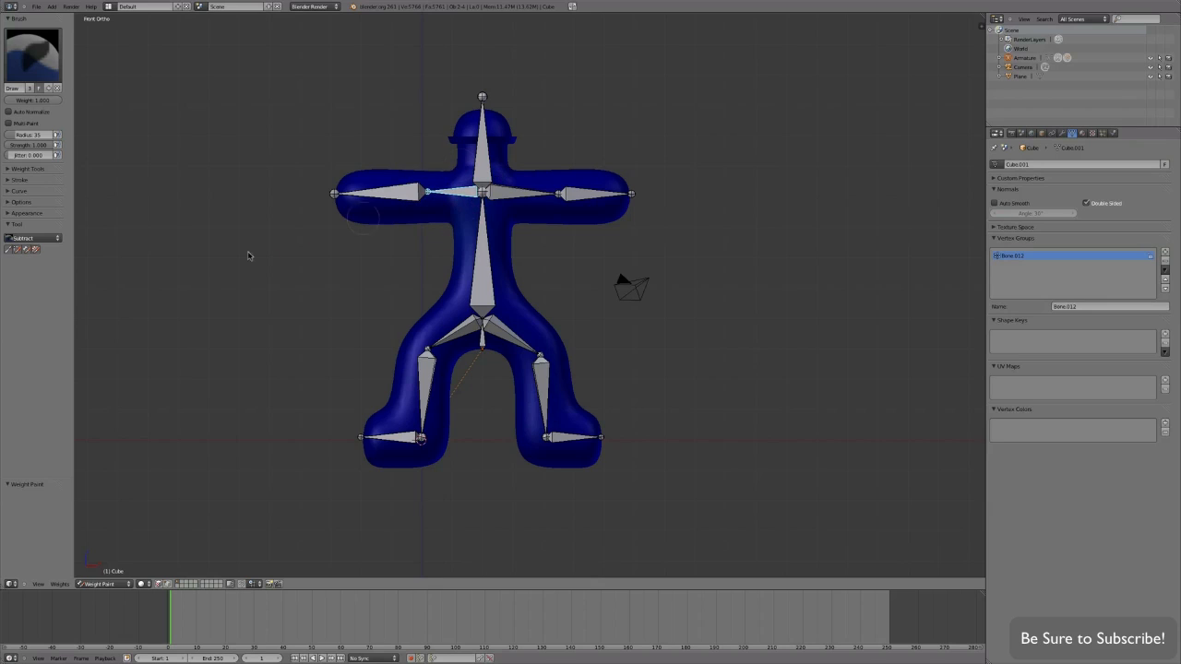
left_click(34, 238)
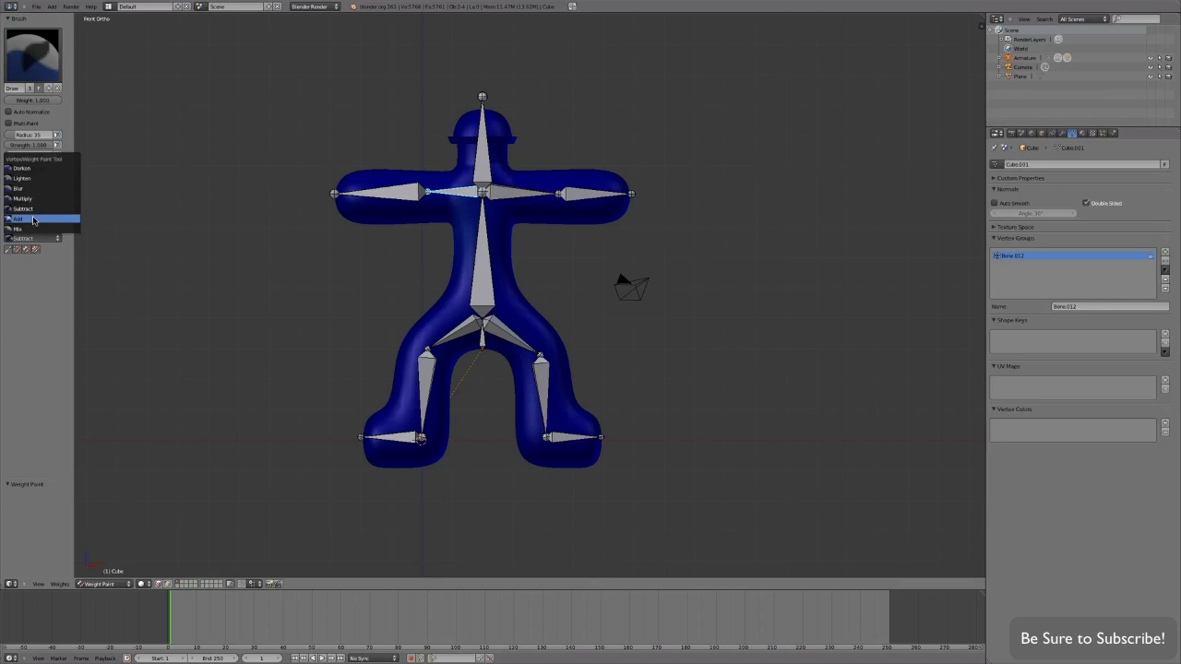
left_click(438, 212)
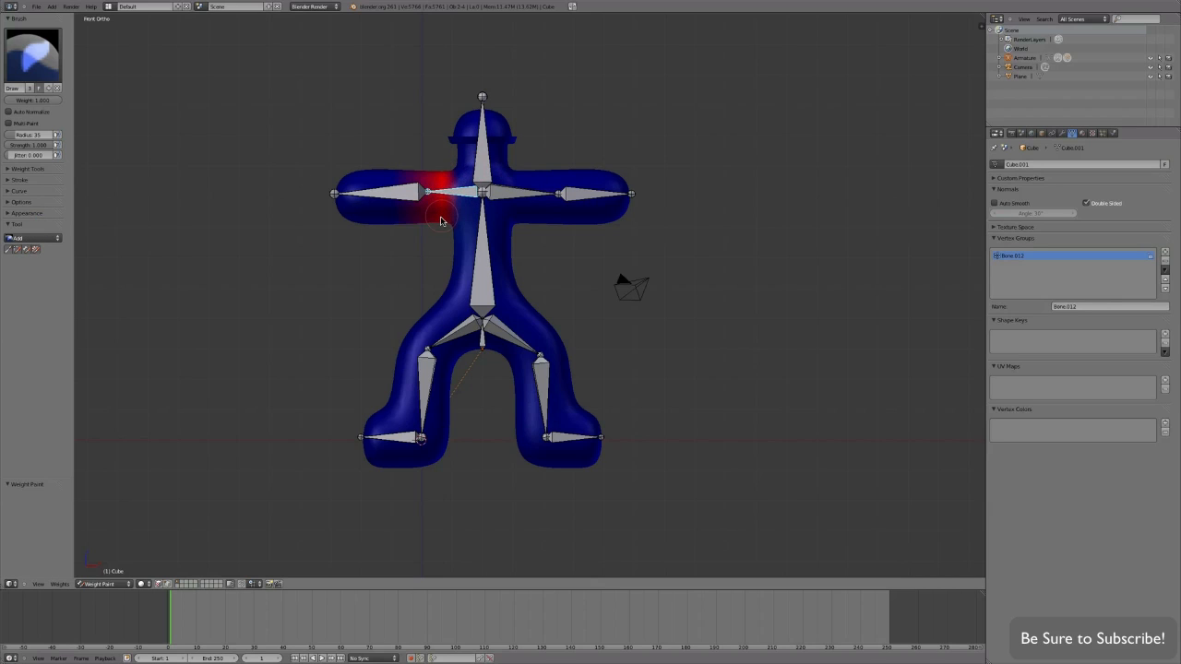
left_click_drag(440, 219, 369, 234)
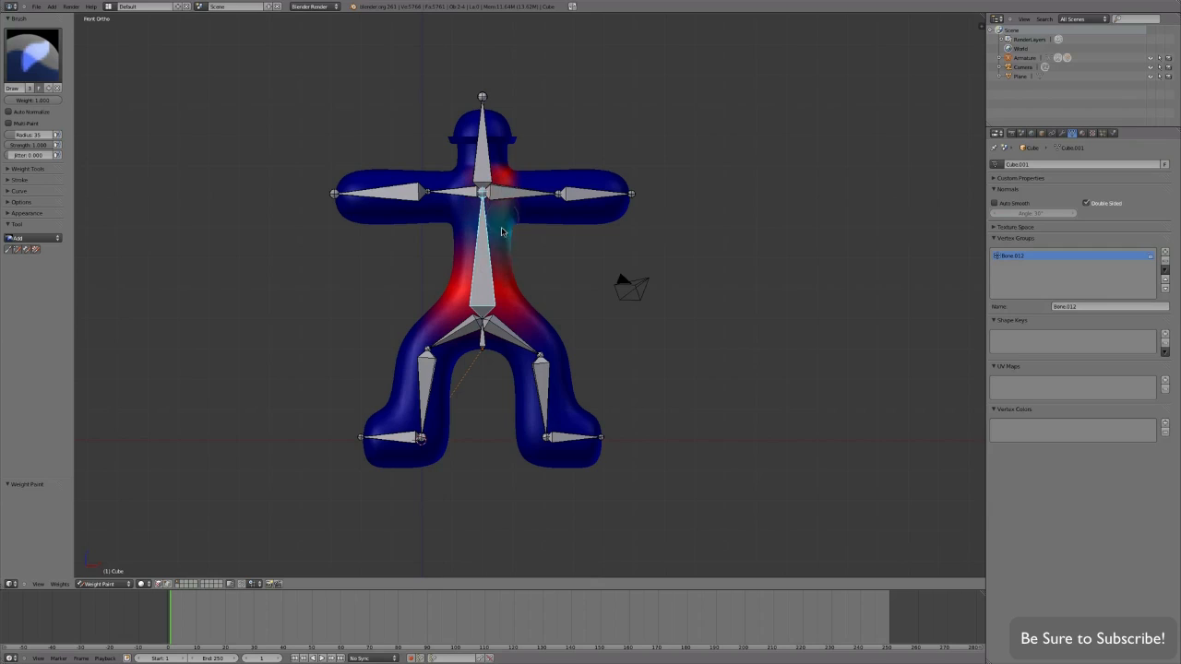
- Select the left thigh and foot bones and paint weight onto the left foot
left_click(461, 226)
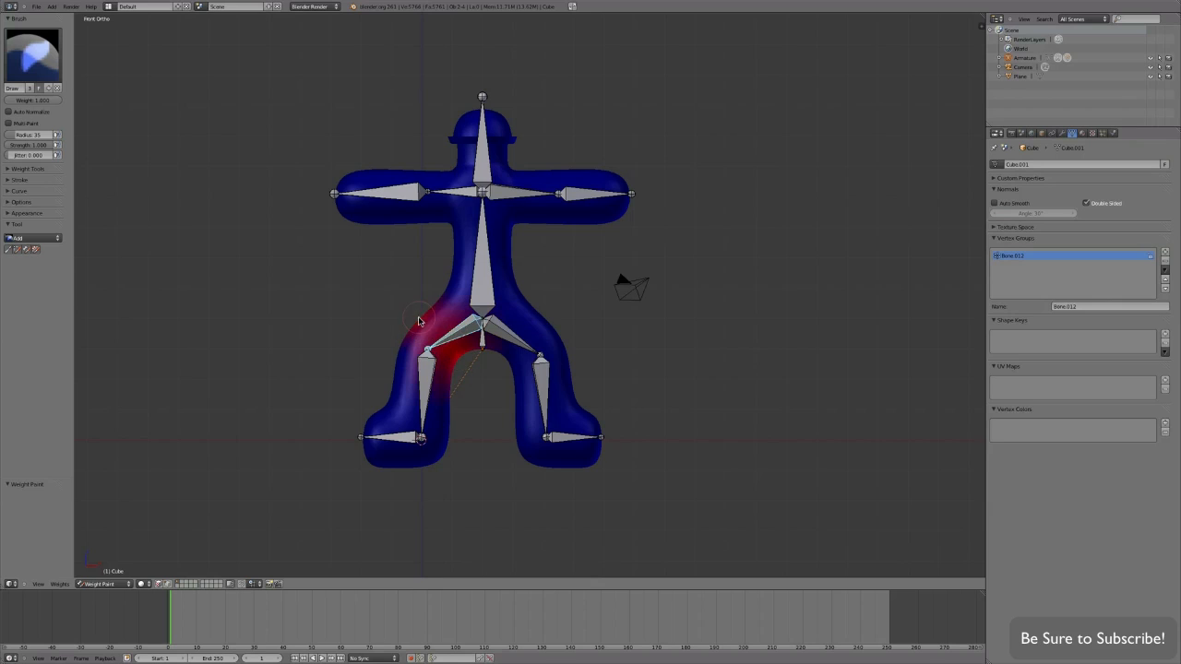
left_click(517, 346)
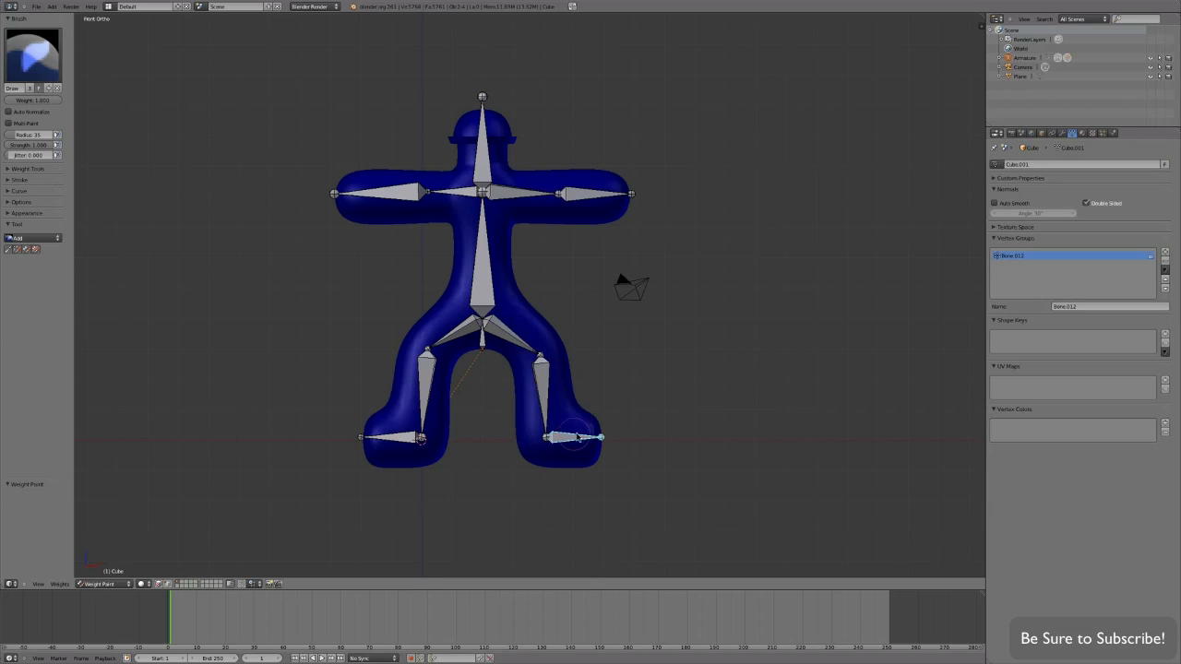
left_click(572, 443)
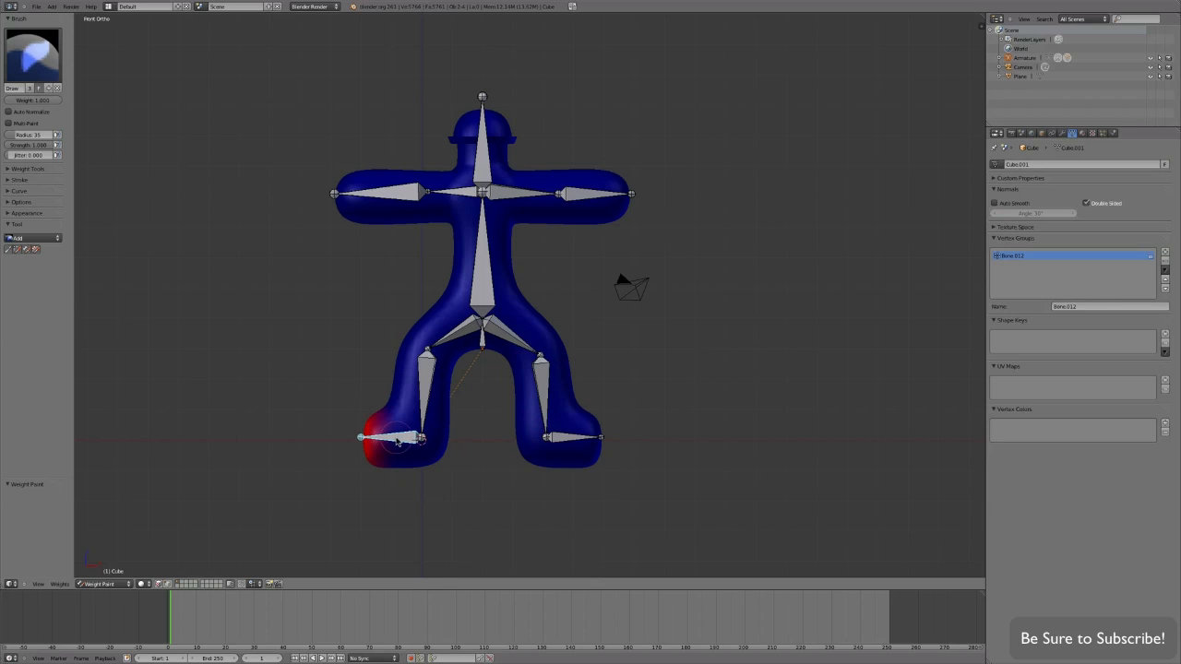
left_click(396, 447)
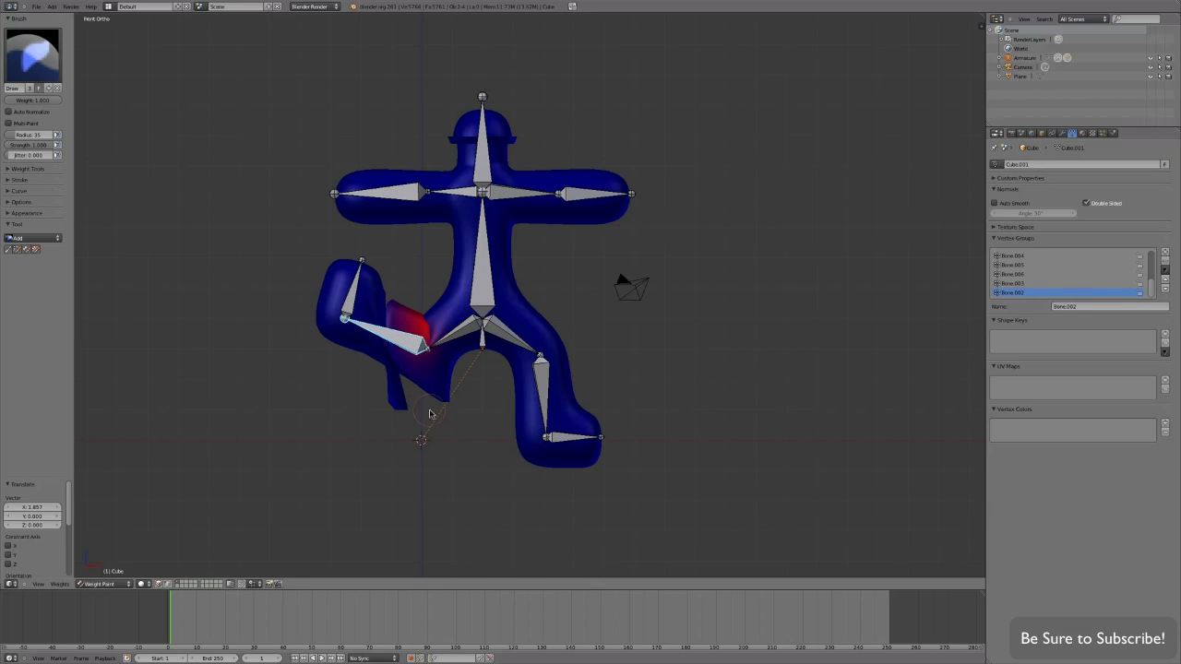
mouse_move(418, 410)
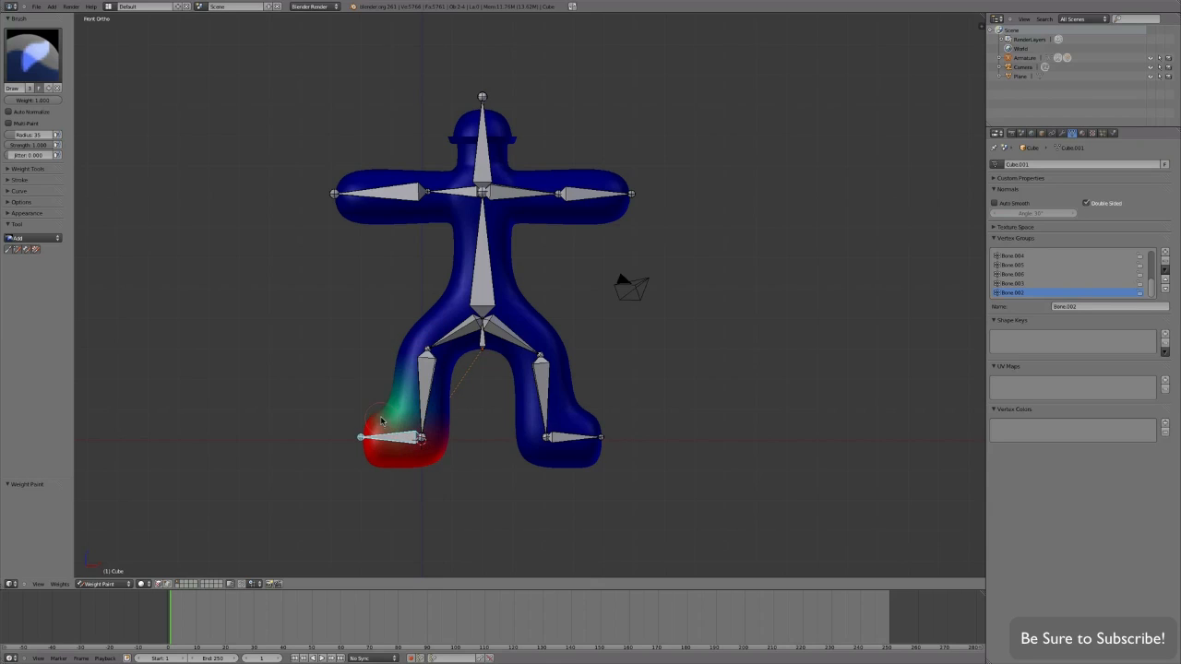
- Paint weight up the left lower leg, then open the interaction mode list
left_click_drag(382, 421, 443, 364)
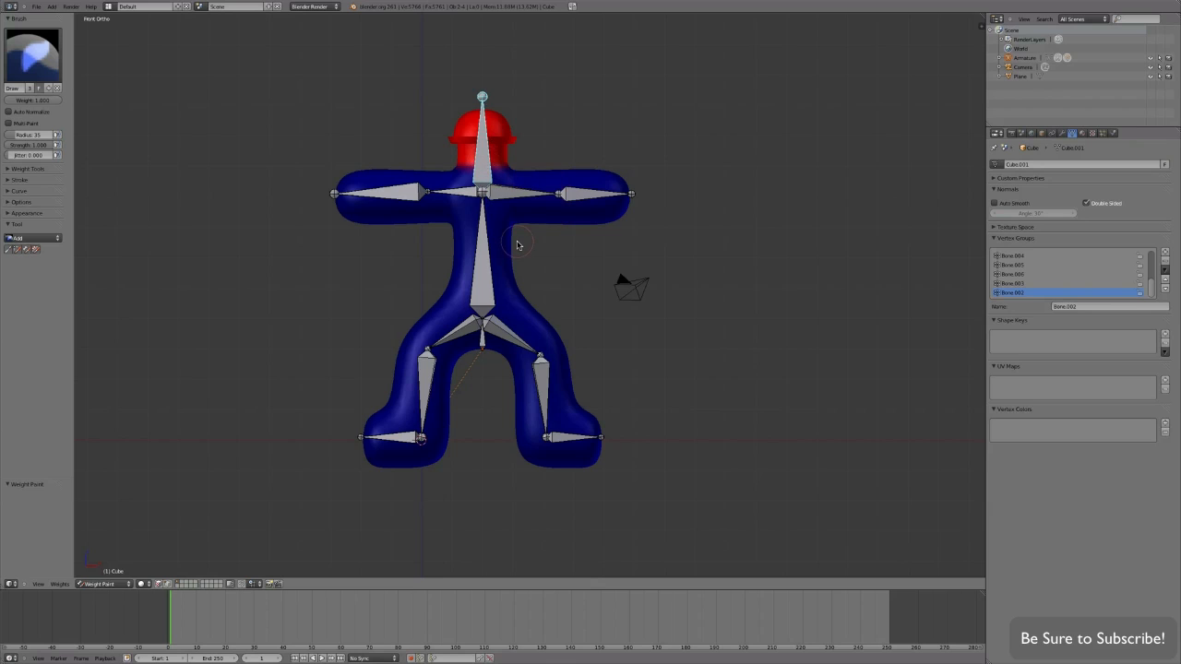
left_click(101, 584)
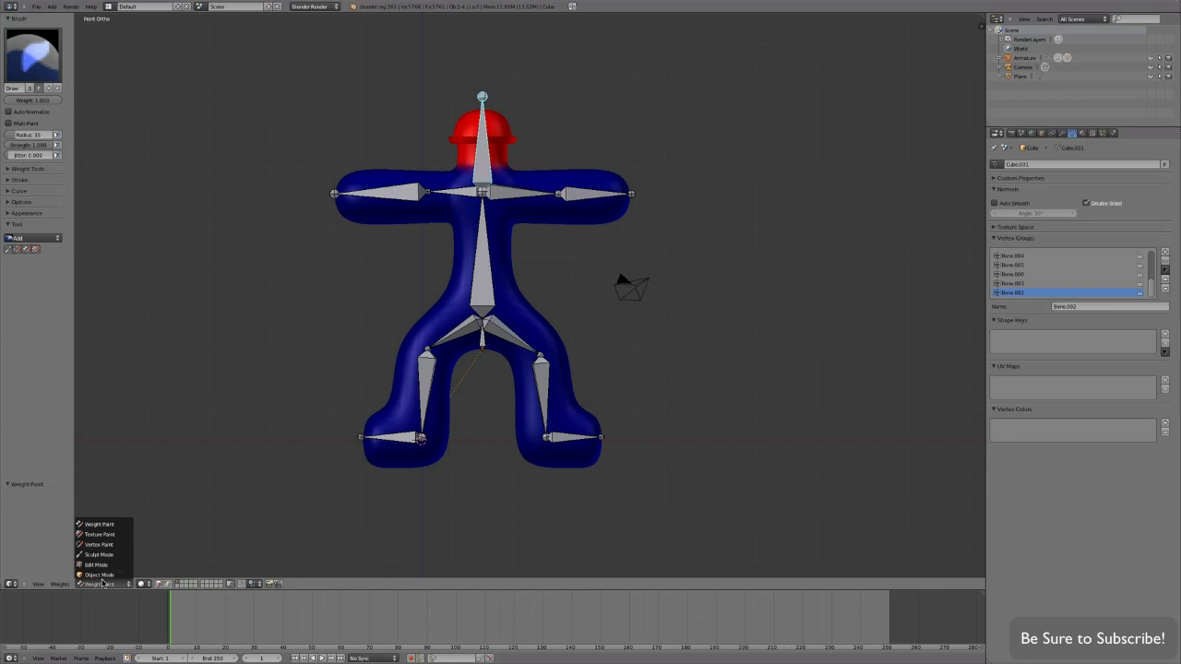